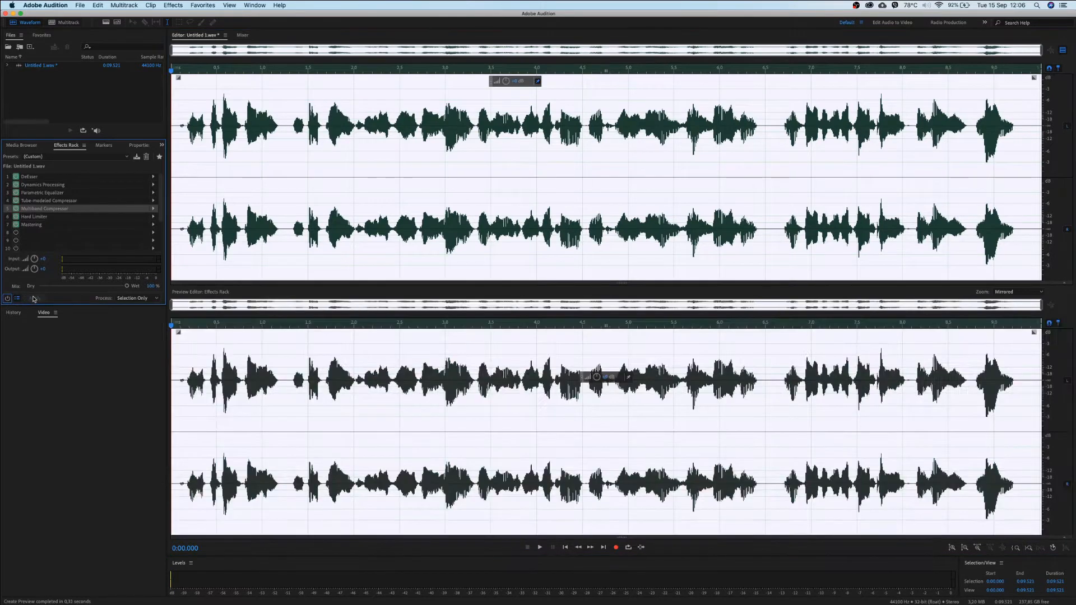
- Toggle the Effects Rack master power to regenerate the full-chain preview
click(539, 547)
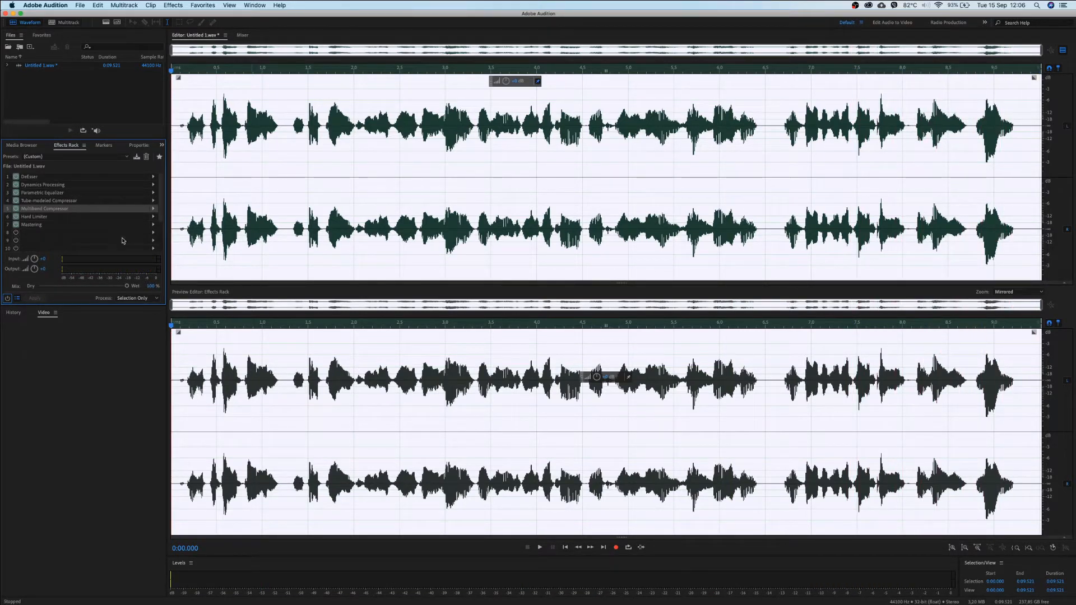
mouse_move(6, 298)
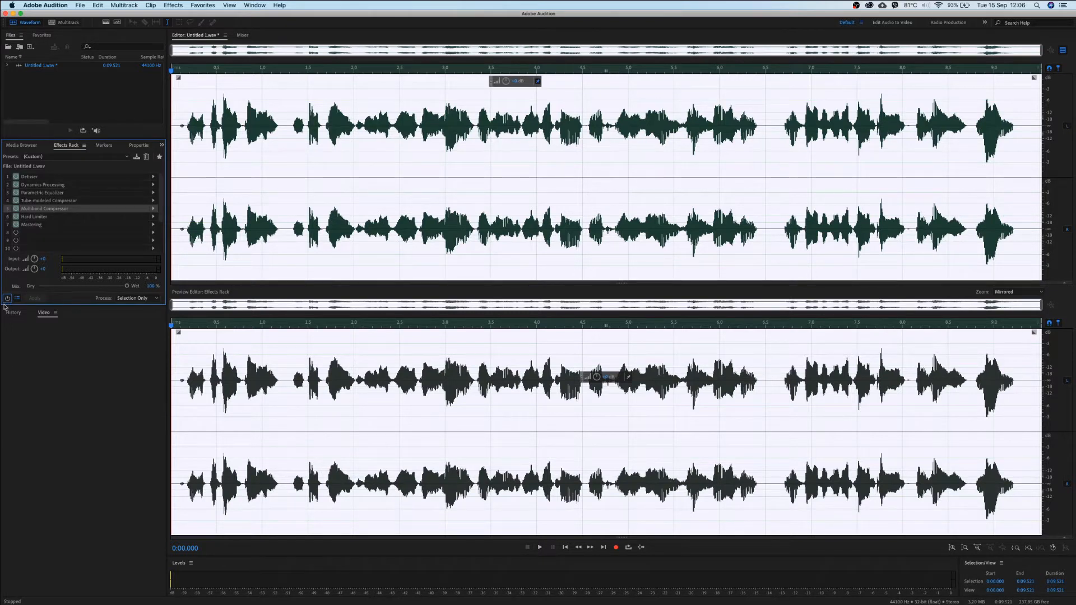
mouse_move(7, 302)
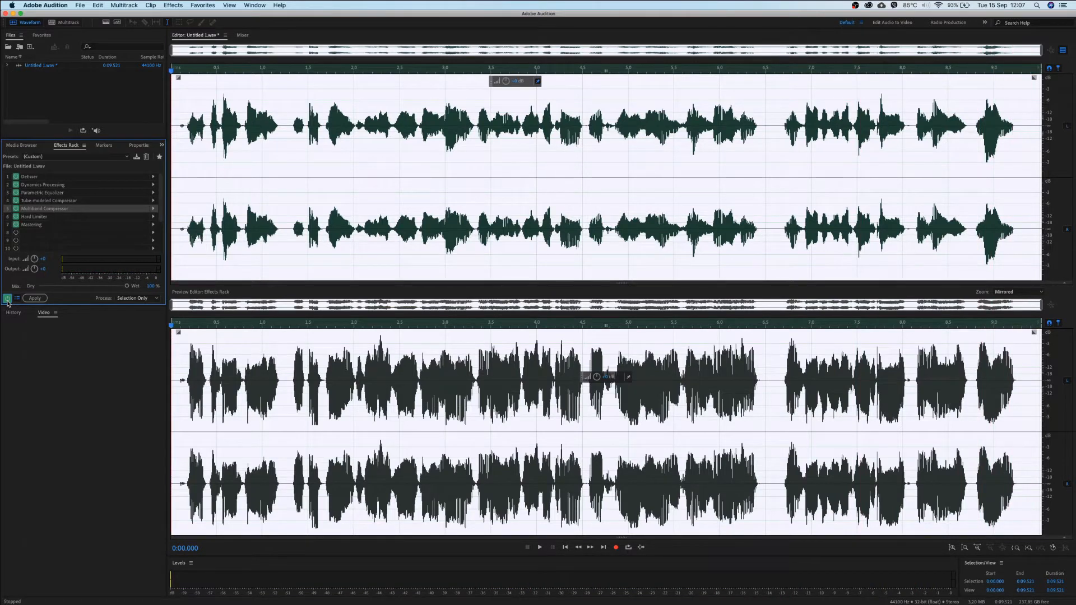
- Power off every rack effect except the DeEsser
click(7, 297)
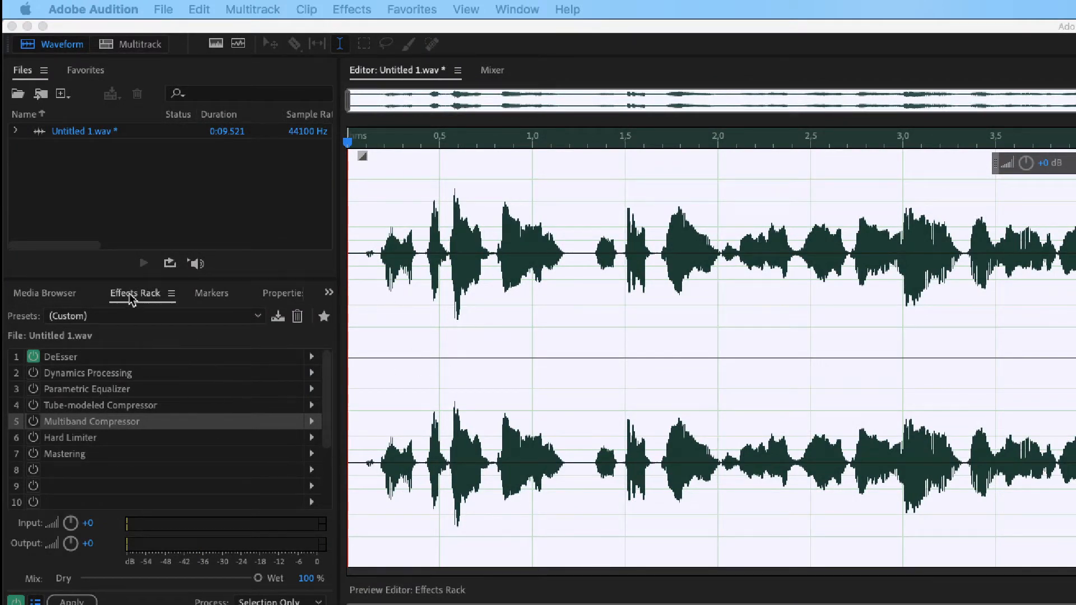
mouse_move(135, 299)
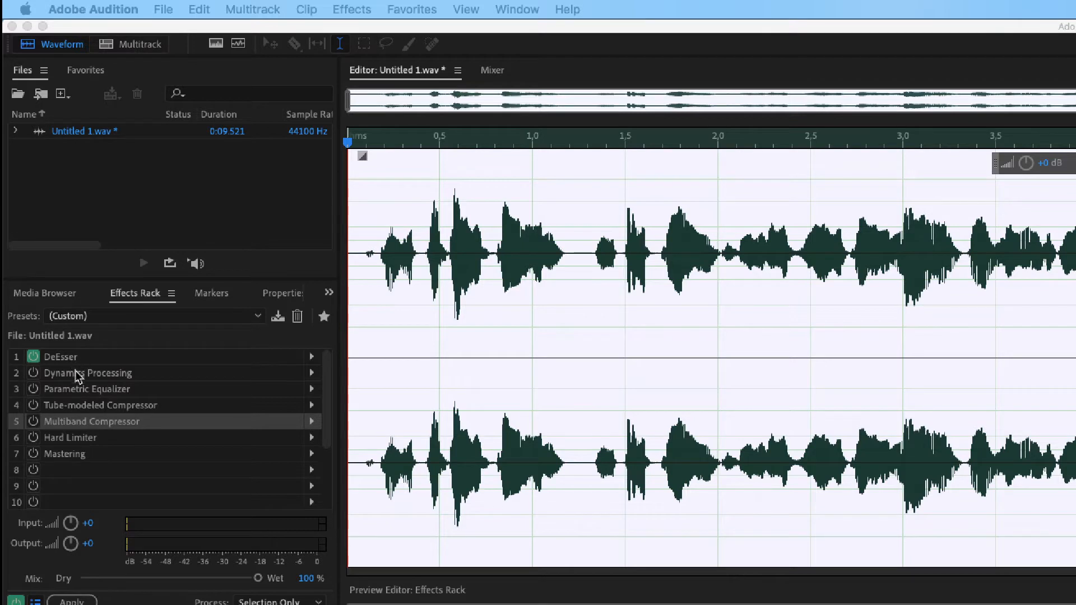
mouse_move(82, 401)
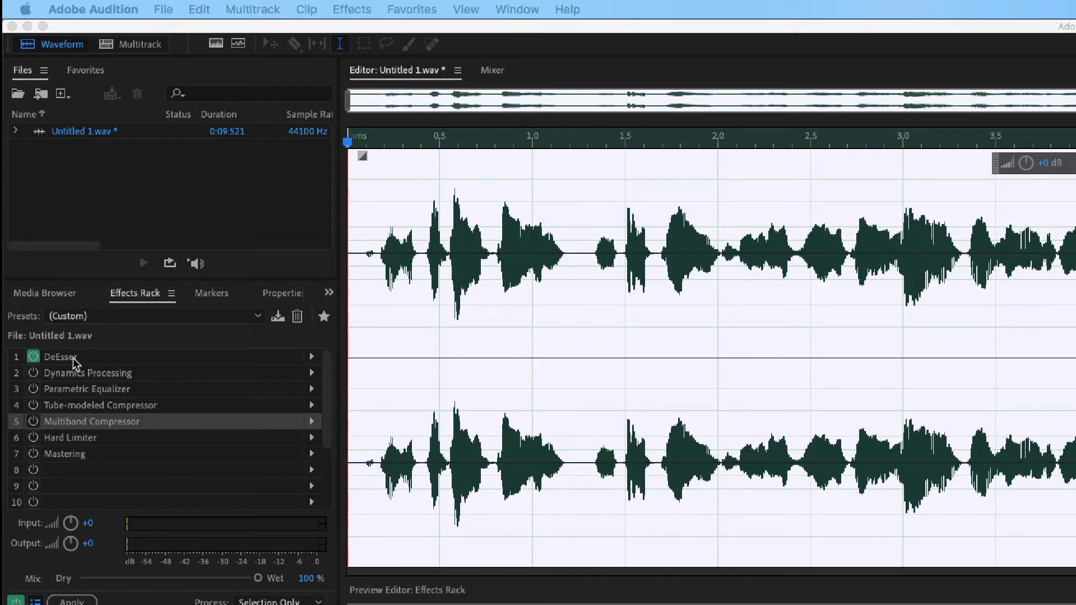
mouse_move(97, 364)
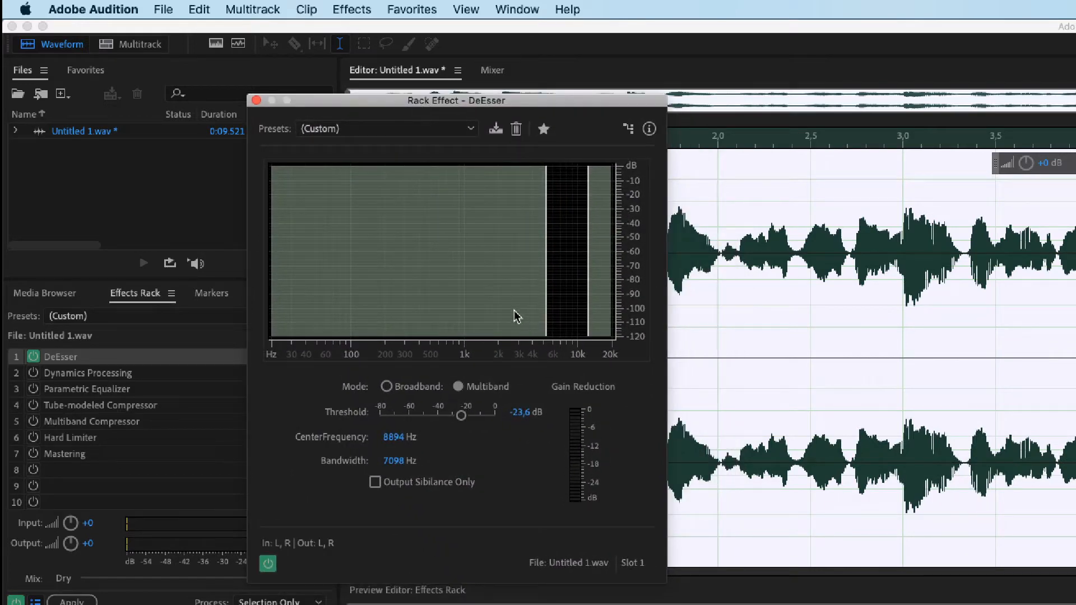
mouse_move(459, 113)
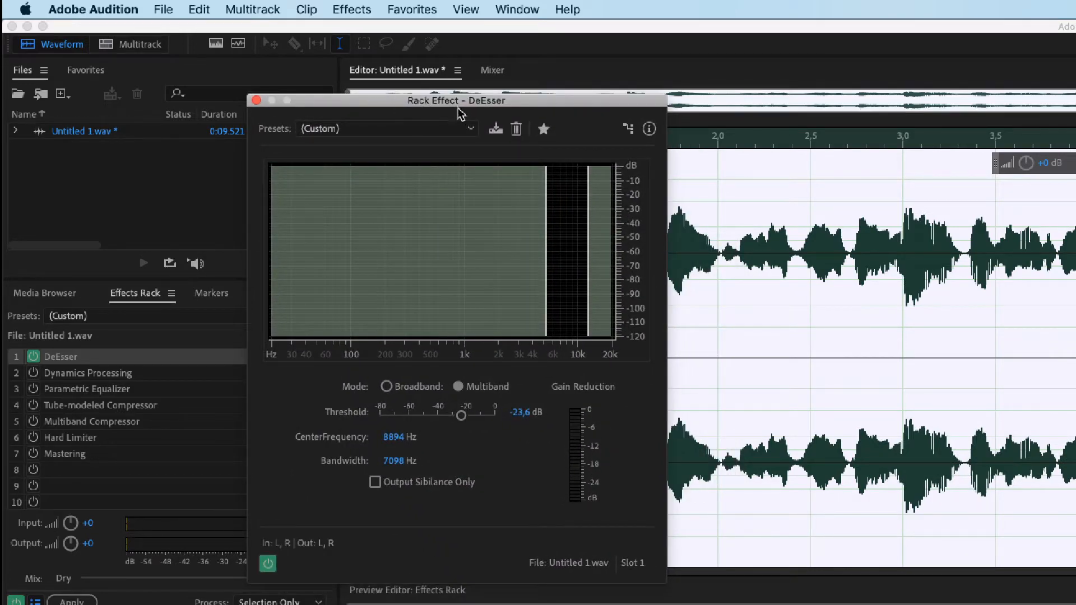
- Move the DeEsser window aside and show the spectrogram with the Preview Editor below
drag(455, 100, 289, 118)
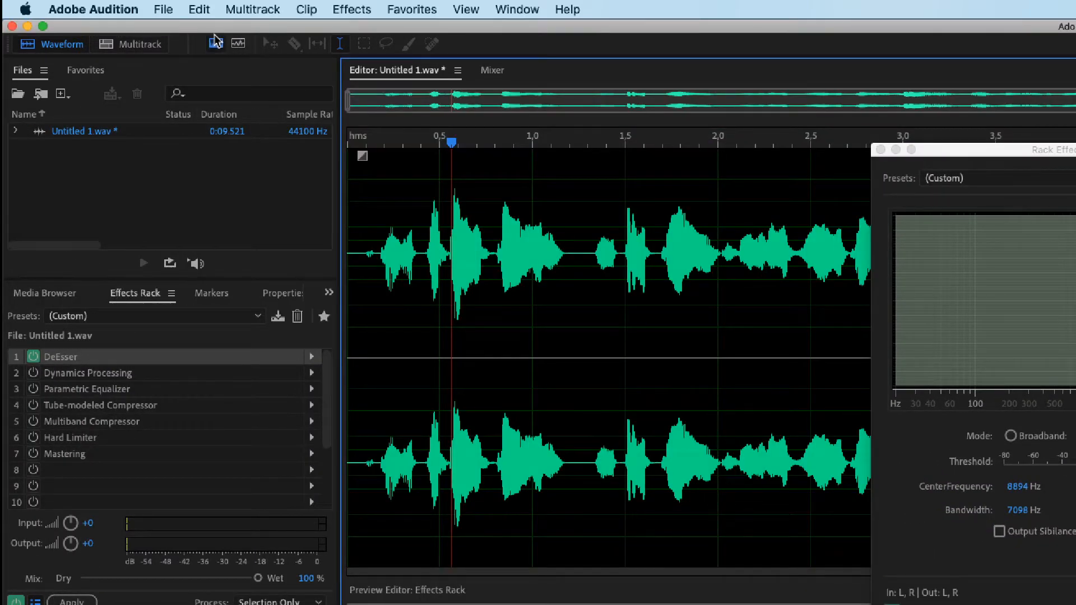
click(215, 43)
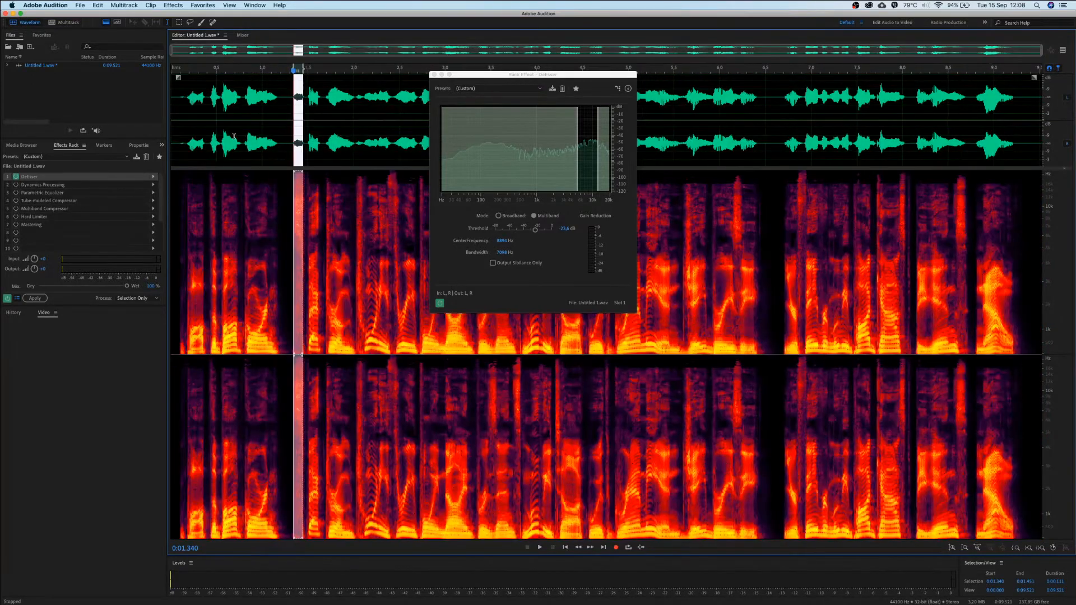
click(1063, 49)
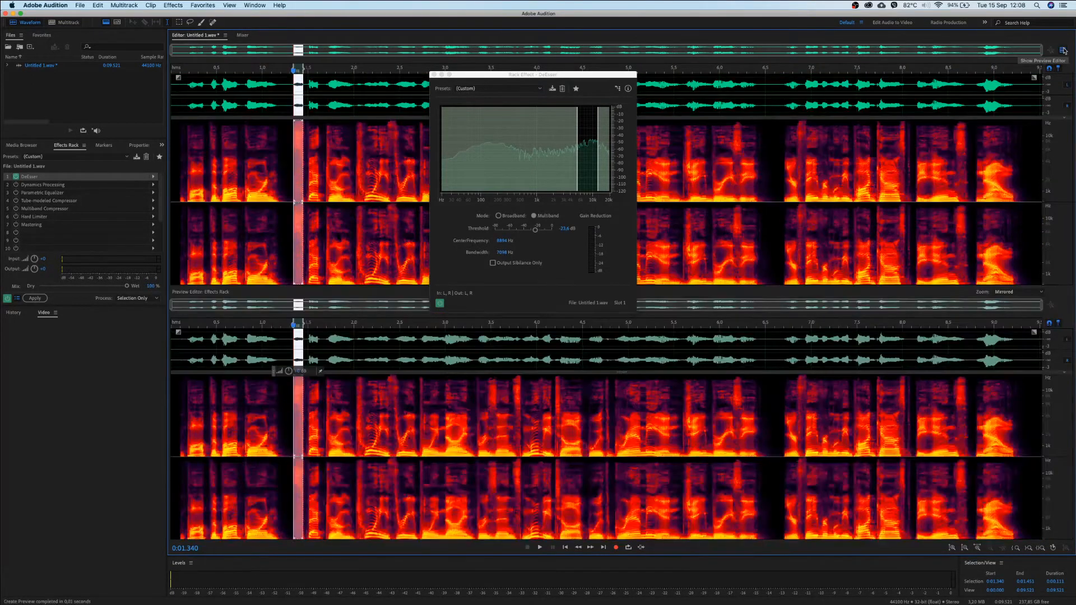
mouse_move(1063, 49)
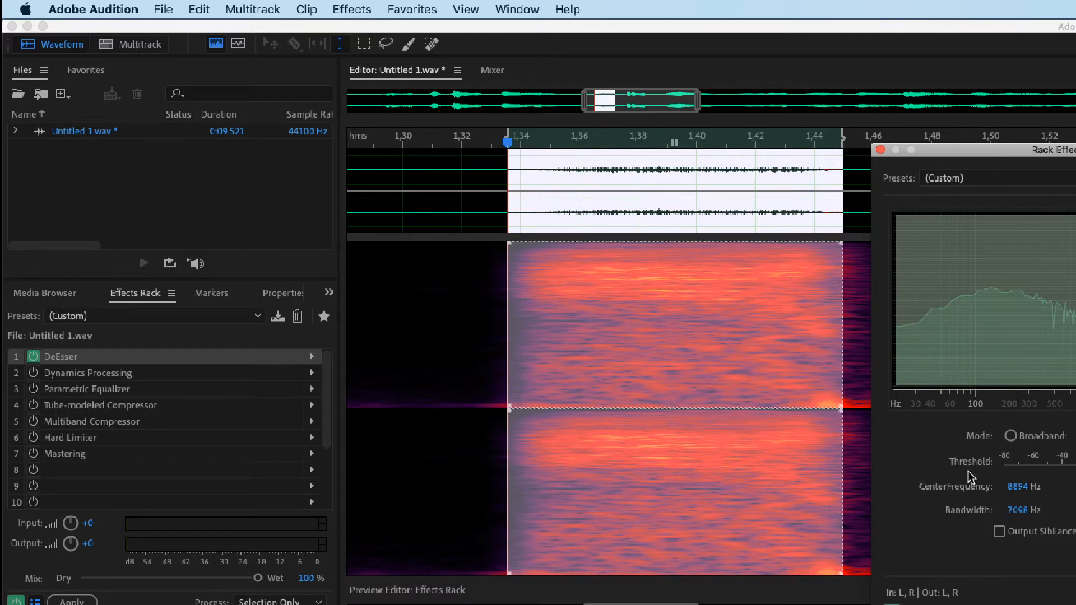
mouse_move(978, 471)
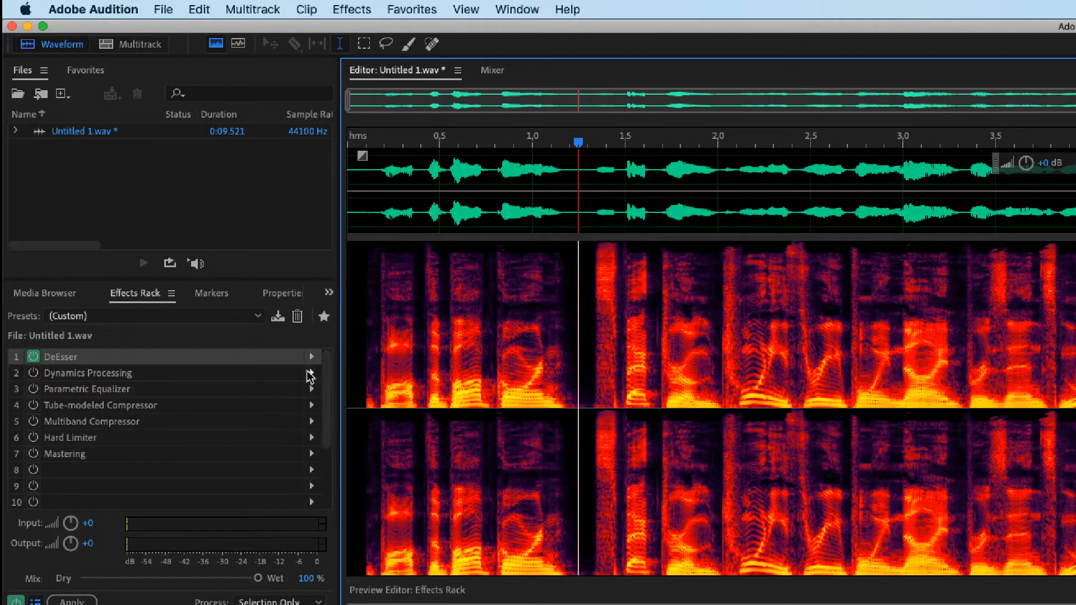
mouse_move(236, 58)
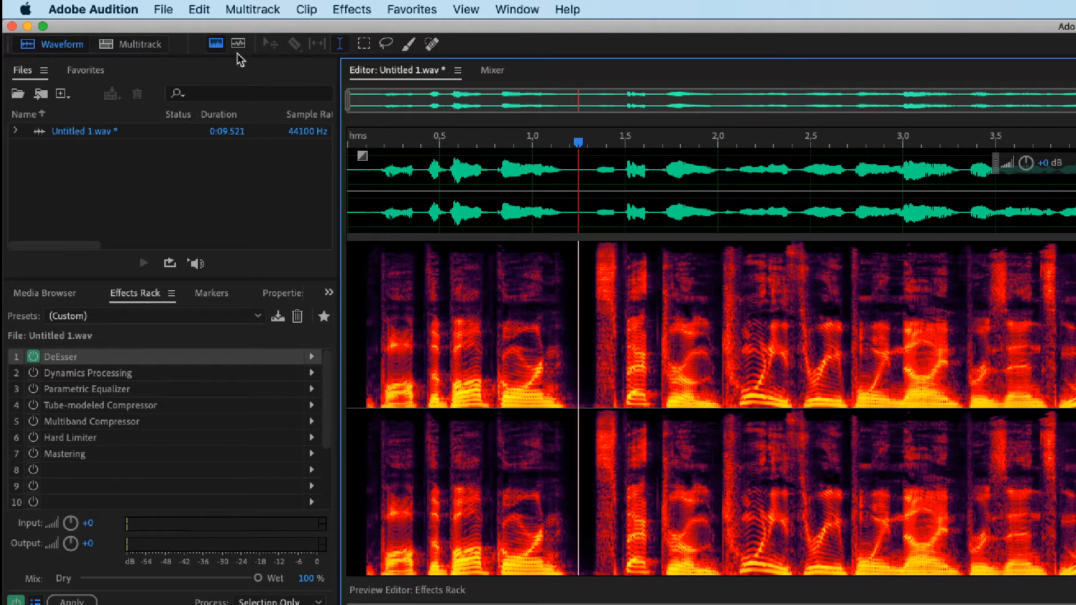
- Toggle the Spectral Frequency Display off, on, and off again, leaving the plain waveform
click(216, 43)
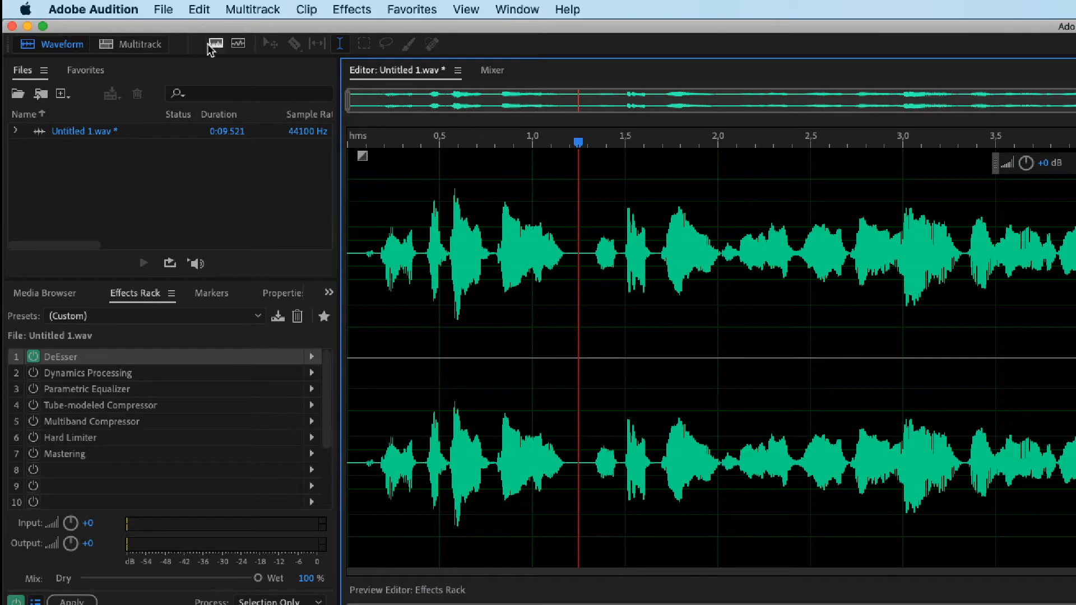
click(214, 43)
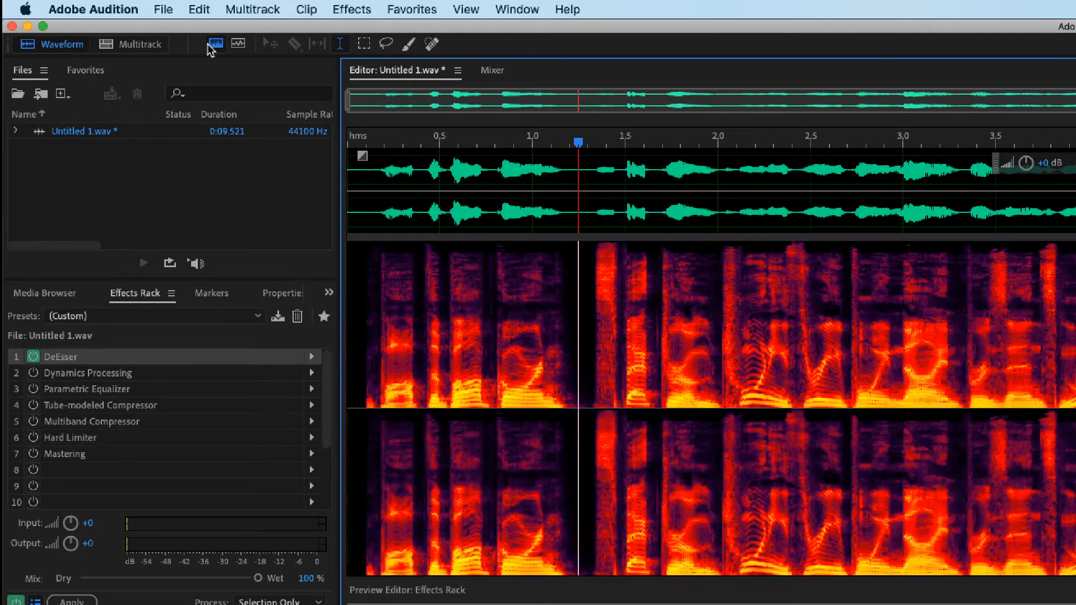
click(215, 43)
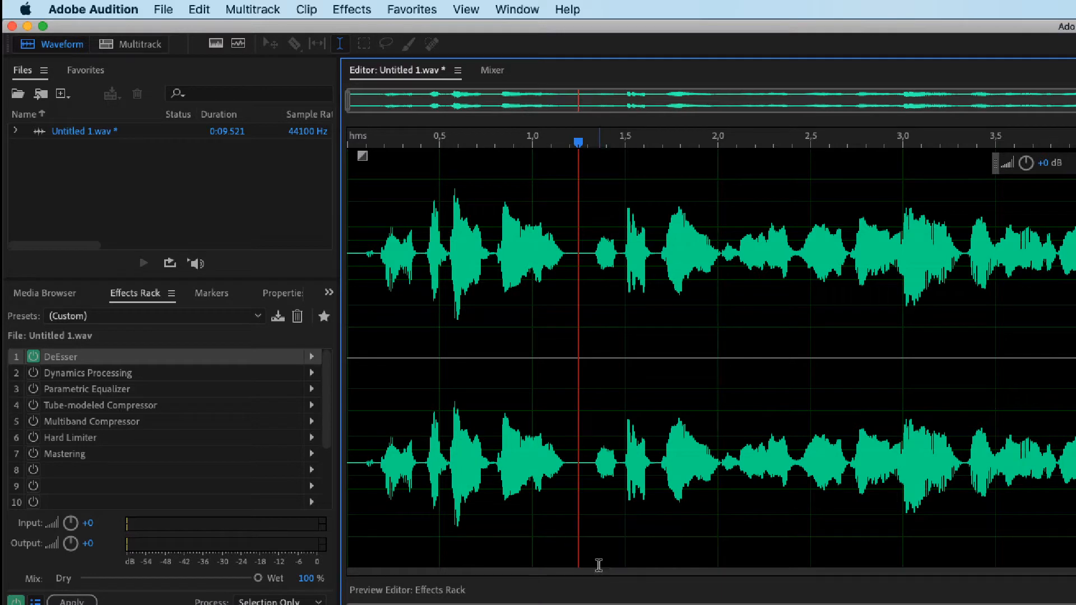
mouse_move(794, 227)
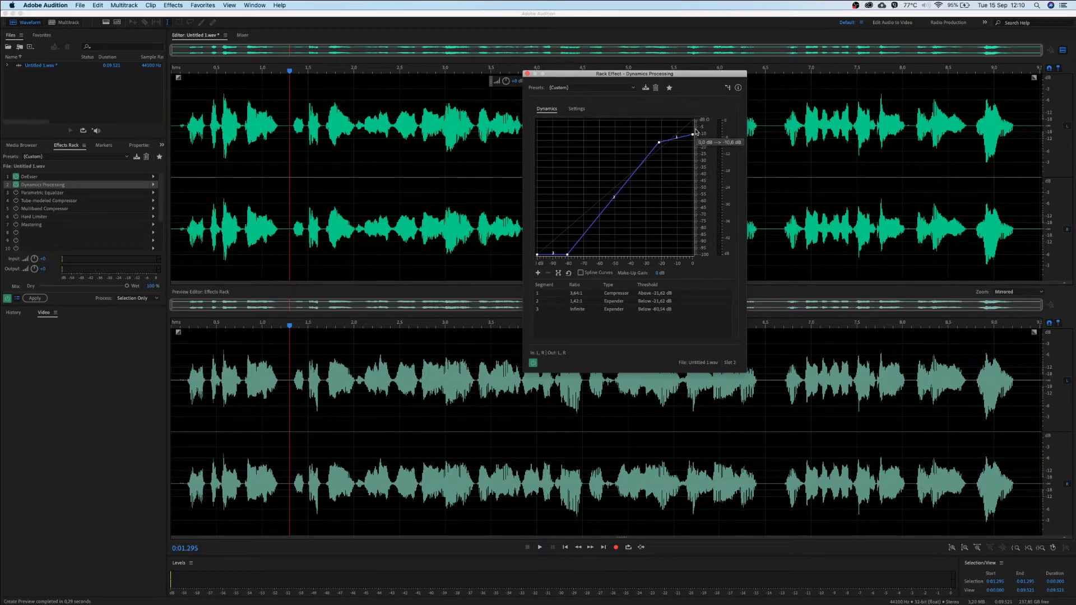
- Load the (Default) Dynamics preset and turn the lowest segment into an infinite expander below -78.65 dB
click(590, 88)
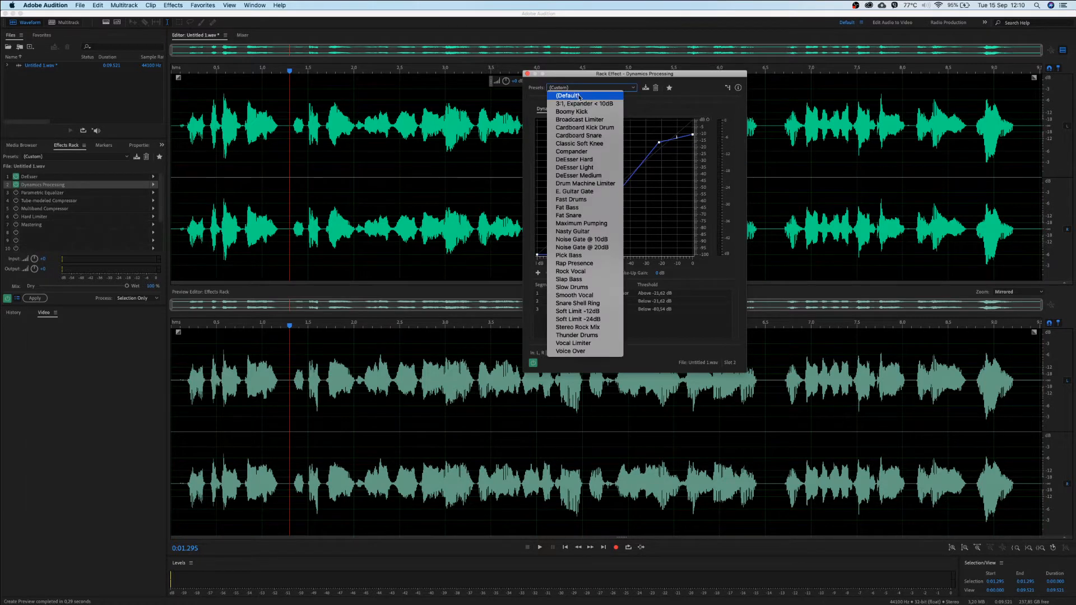
click(567, 95)
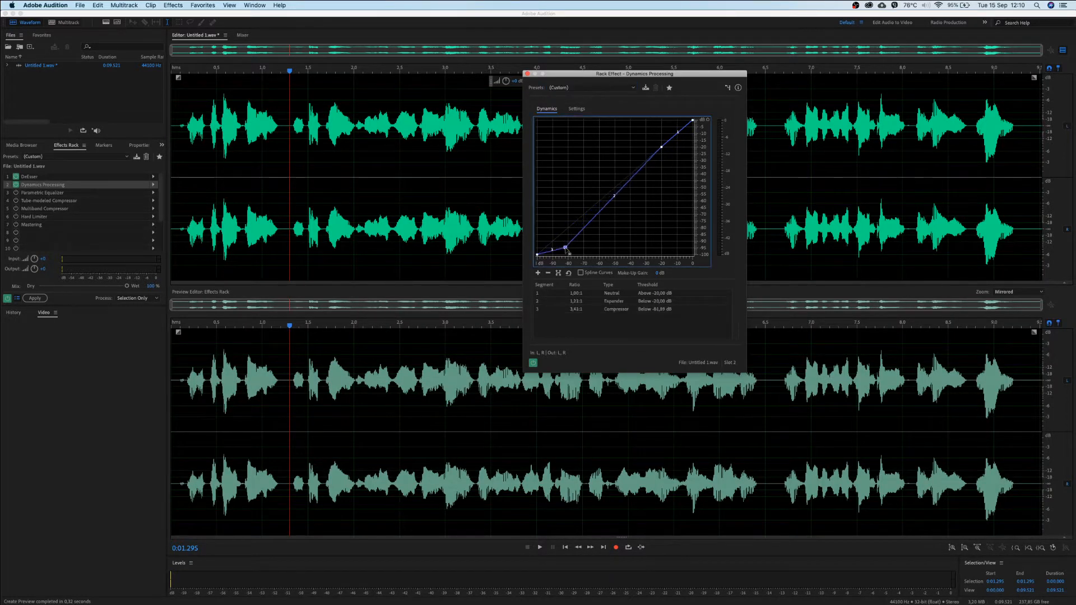
drag(566, 248, 569, 244)
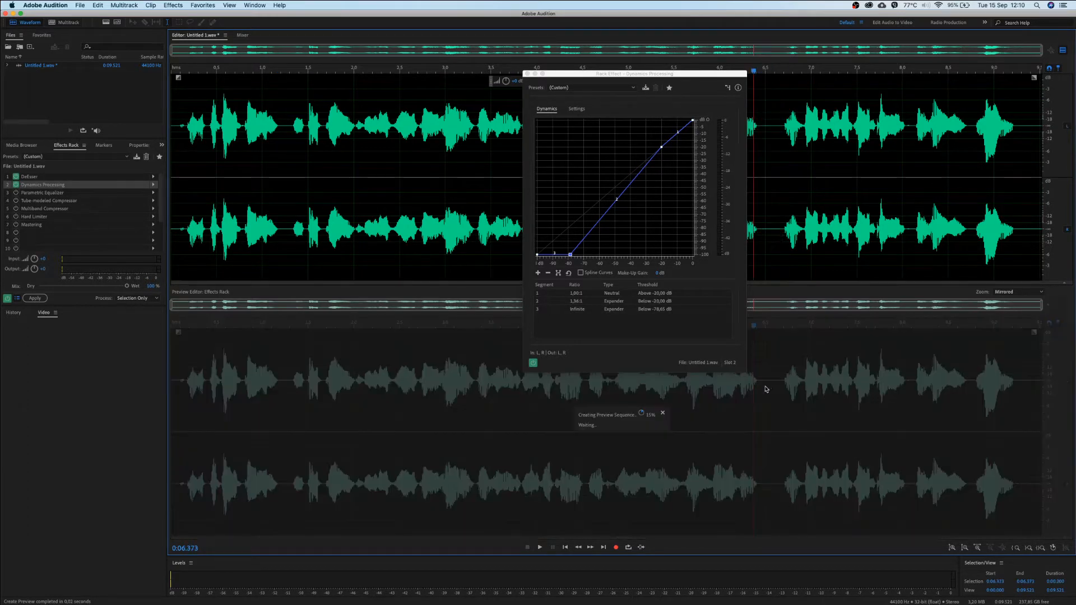
click(558, 251)
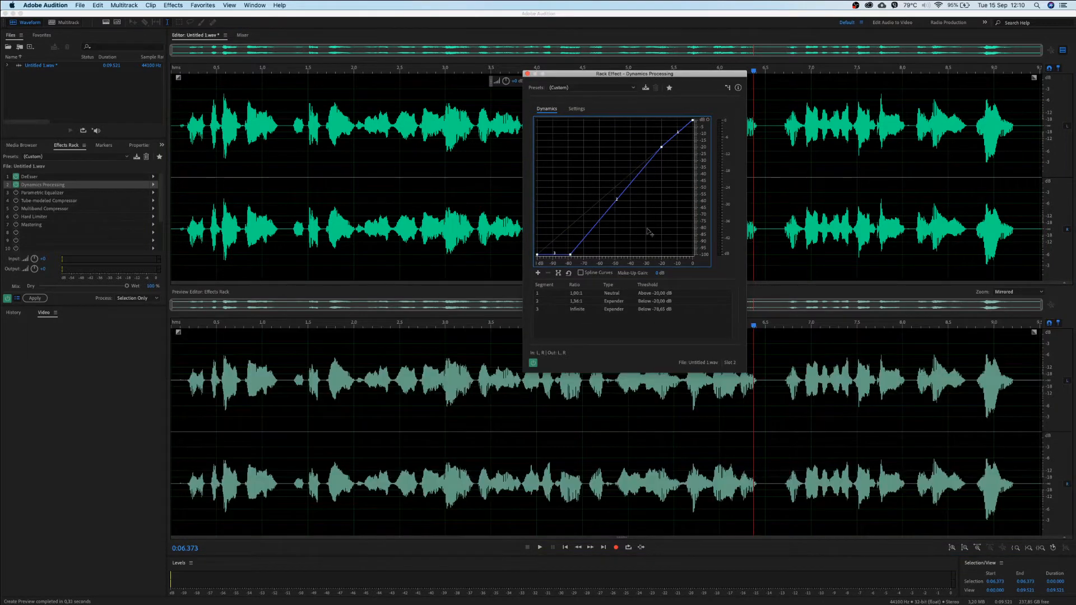
mouse_move(911, 424)
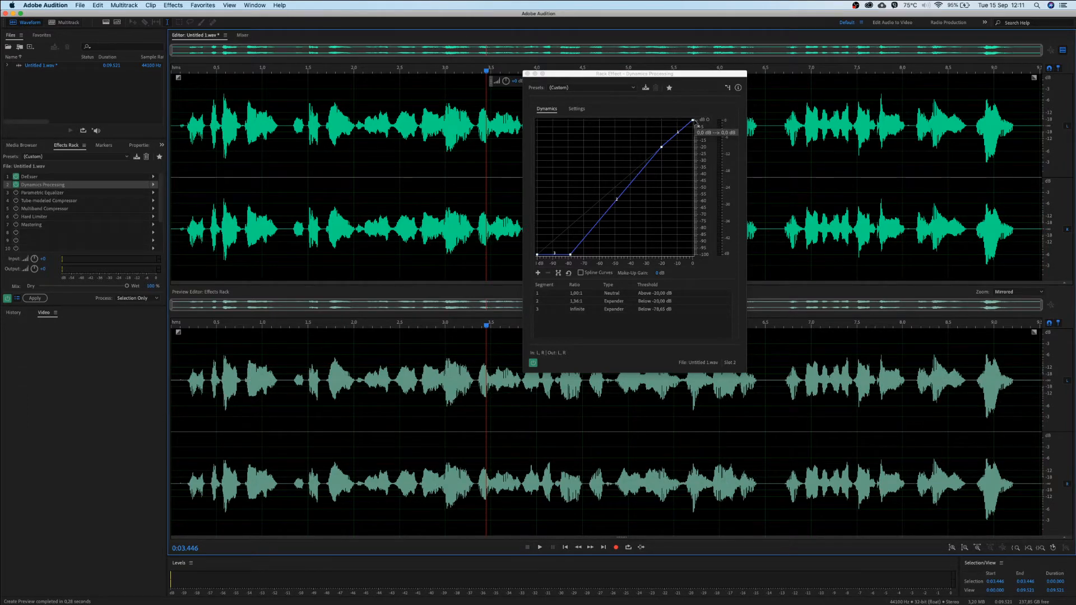
- Move the Dynamics window aside and drag the top point down for 4:1 compression above -20 dB
drag(635, 73, 223, 76)
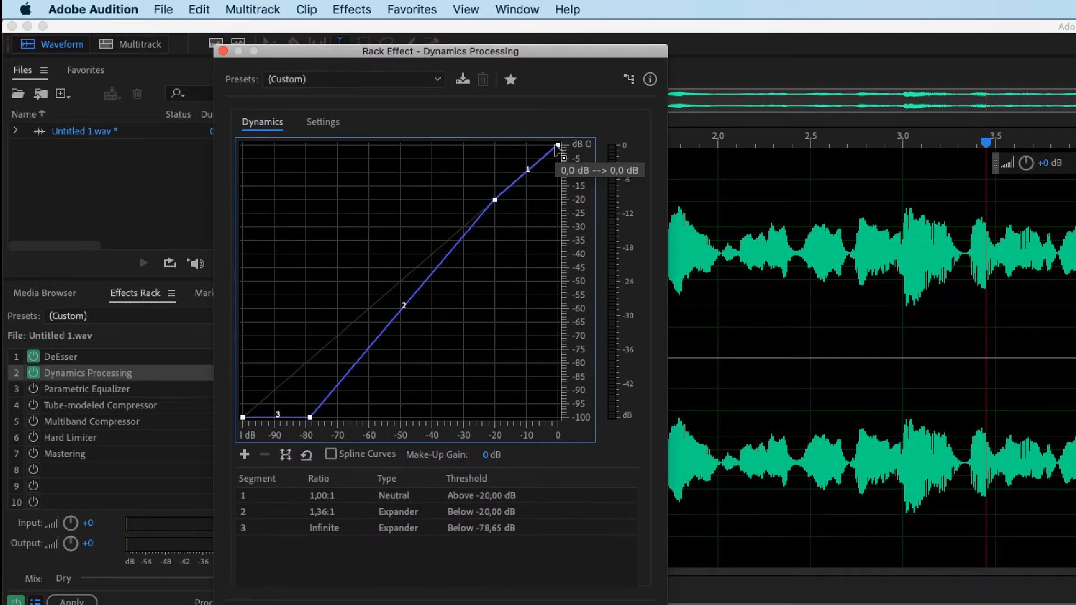
drag(559, 146, 559, 149)
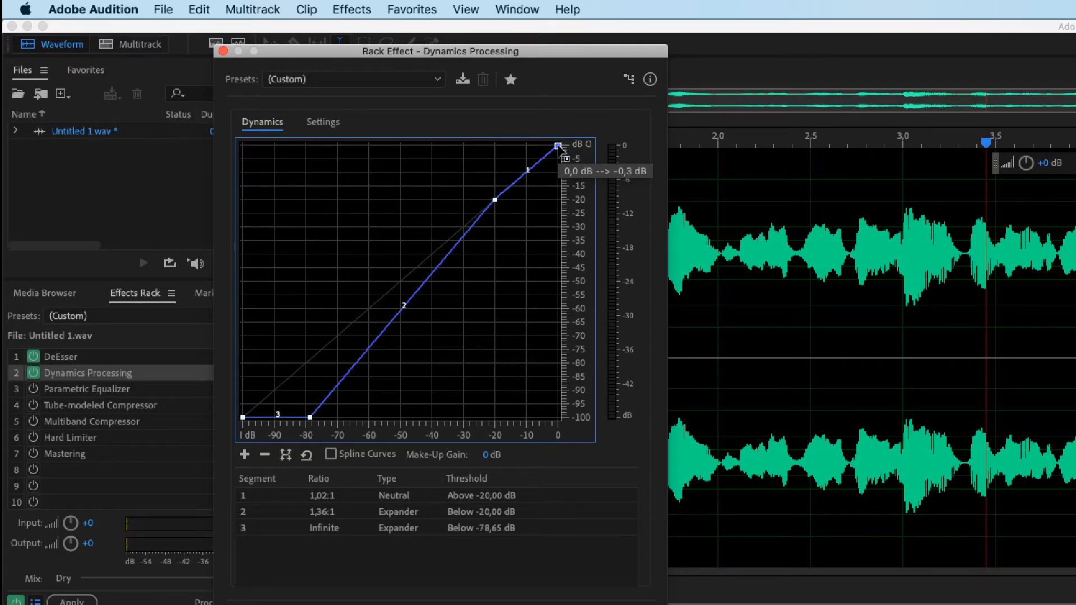
drag(559, 146, 574, 145)
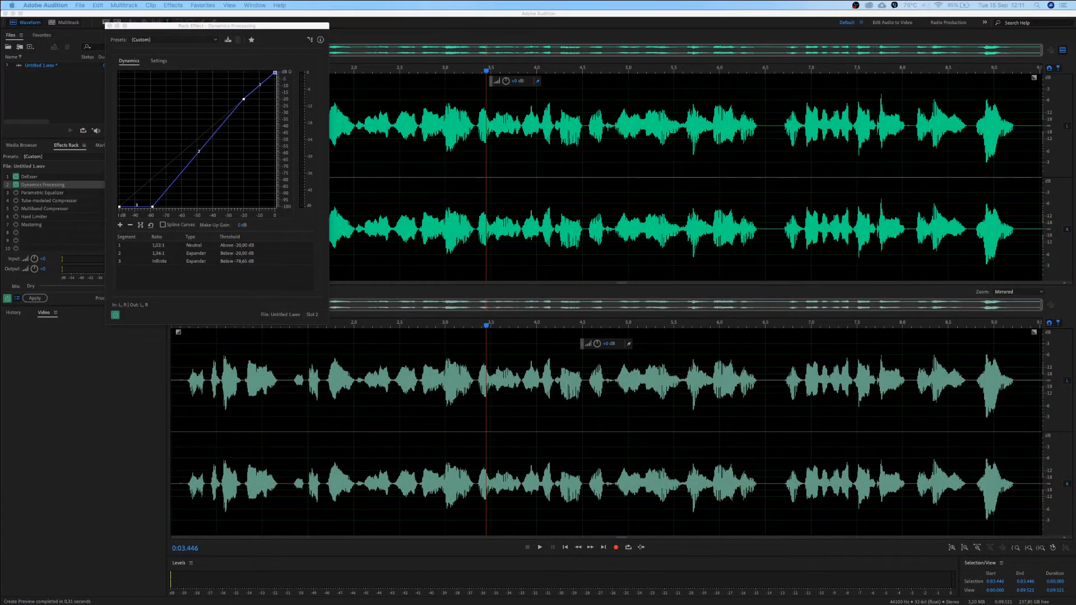
mouse_move(581, 250)
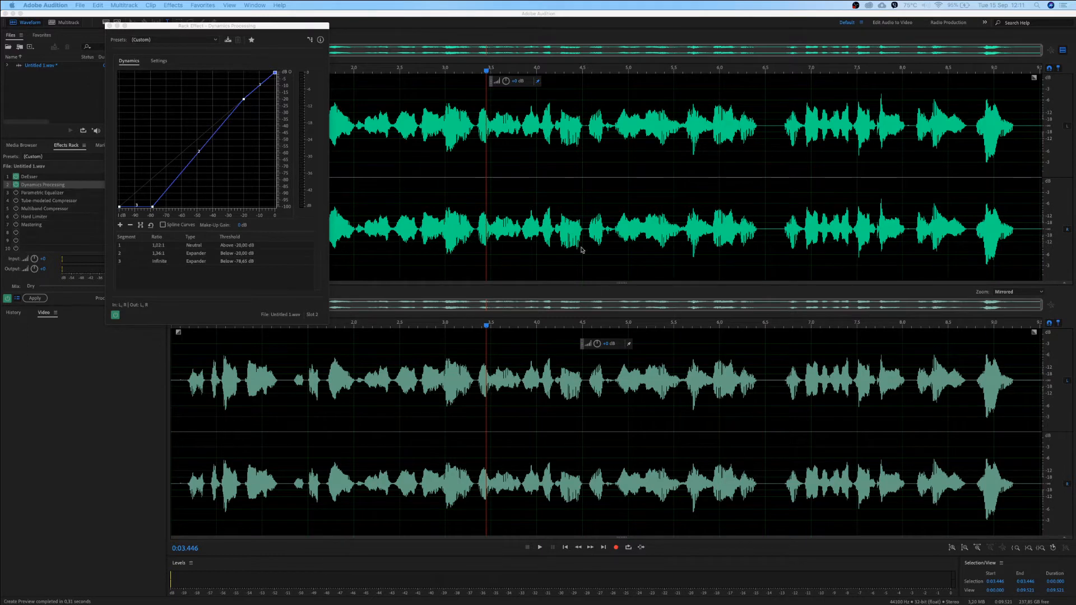
mouse_move(1008, 239)
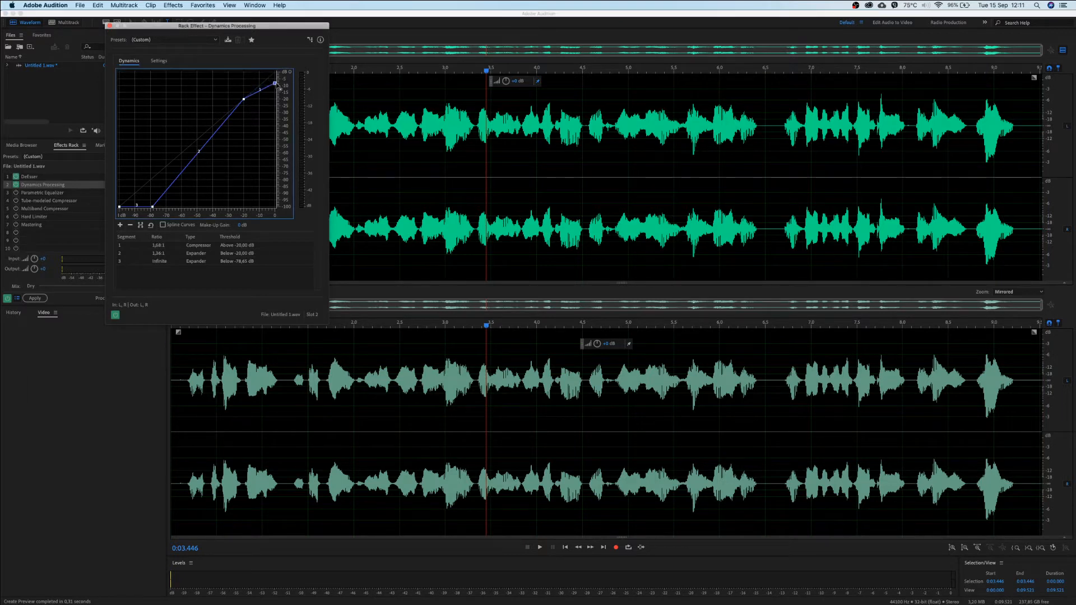
drag(276, 83, 276, 93)
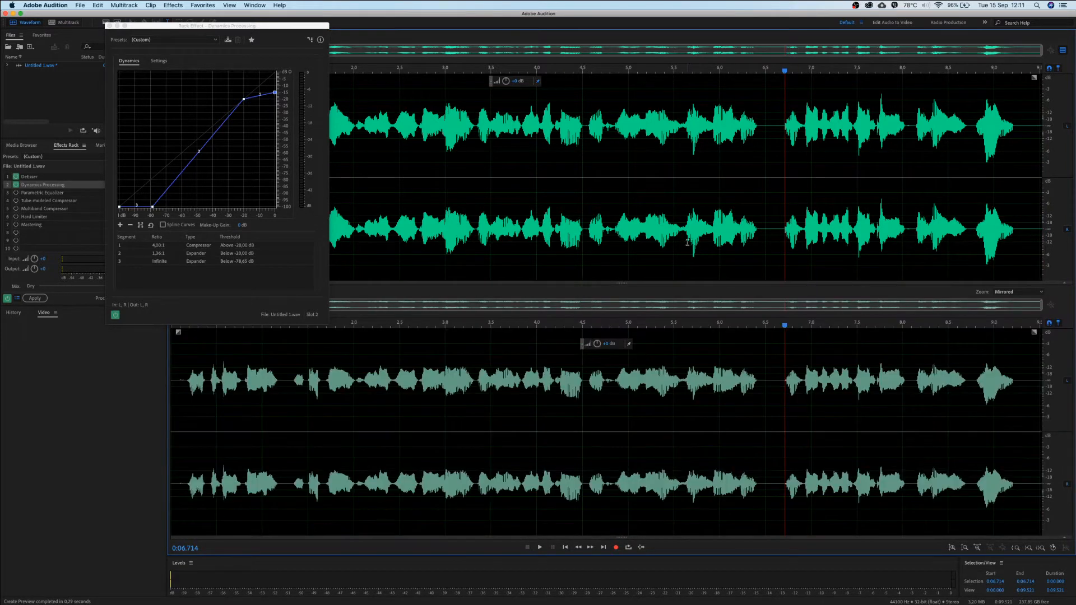
mouse_move(688, 244)
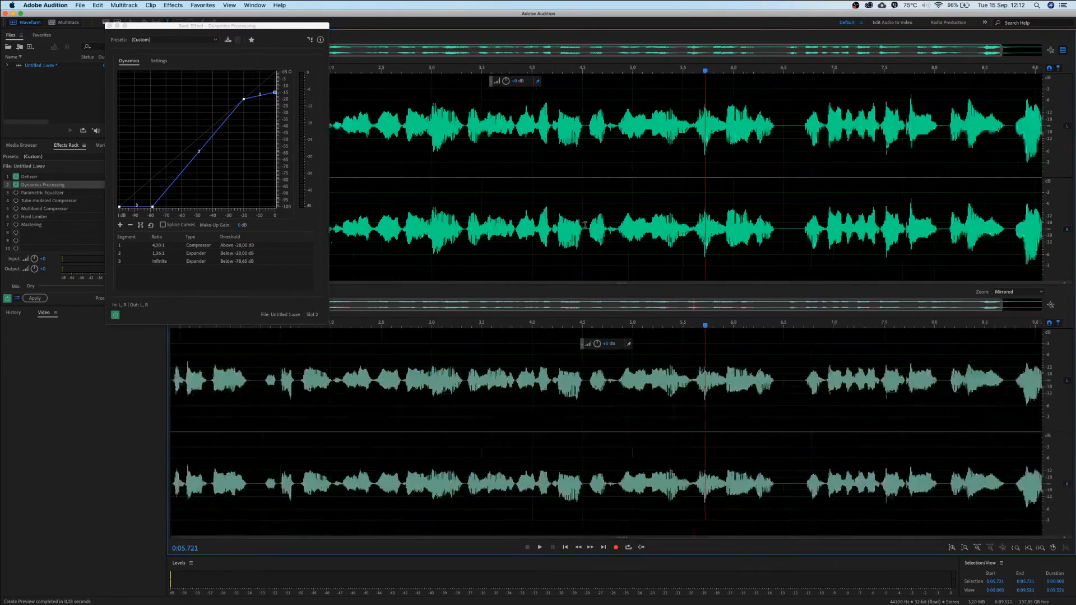
- While playing, adjust knee and top points until compression reads about 3.83:1 above -23.73 dB
click(539, 547)
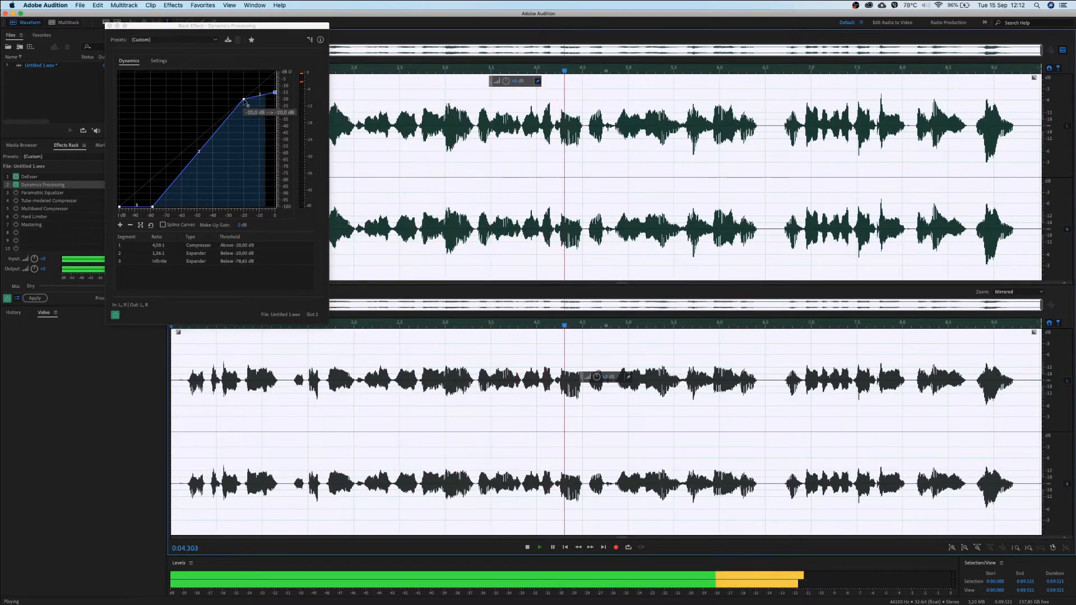
drag(273, 92, 275, 88)
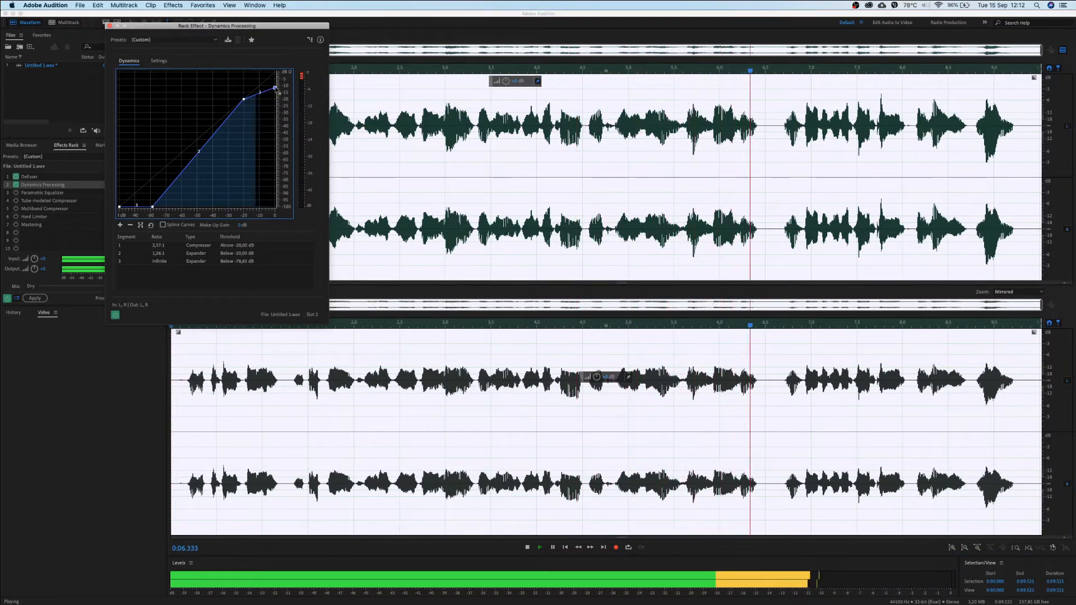
drag(245, 98, 242, 100)
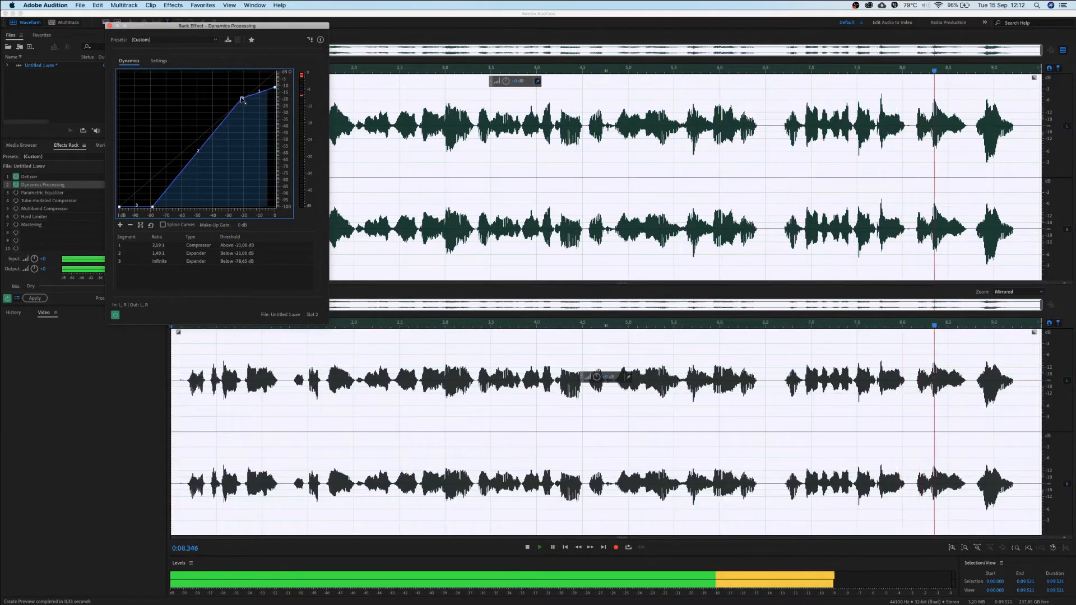
drag(272, 89, 241, 94)
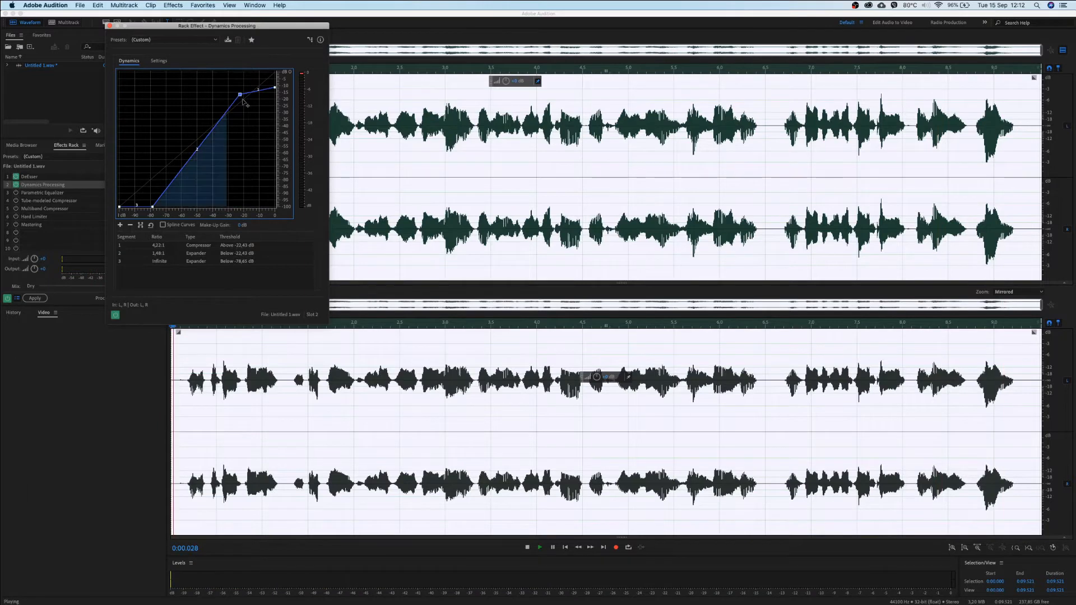
click(539, 547)
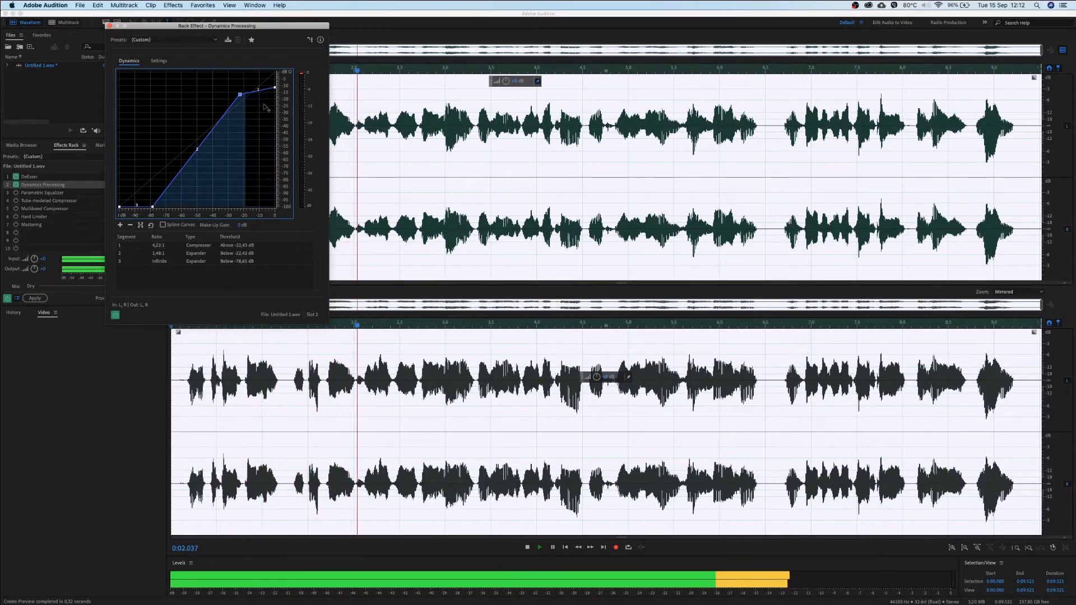
drag(272, 88, 242, 94)
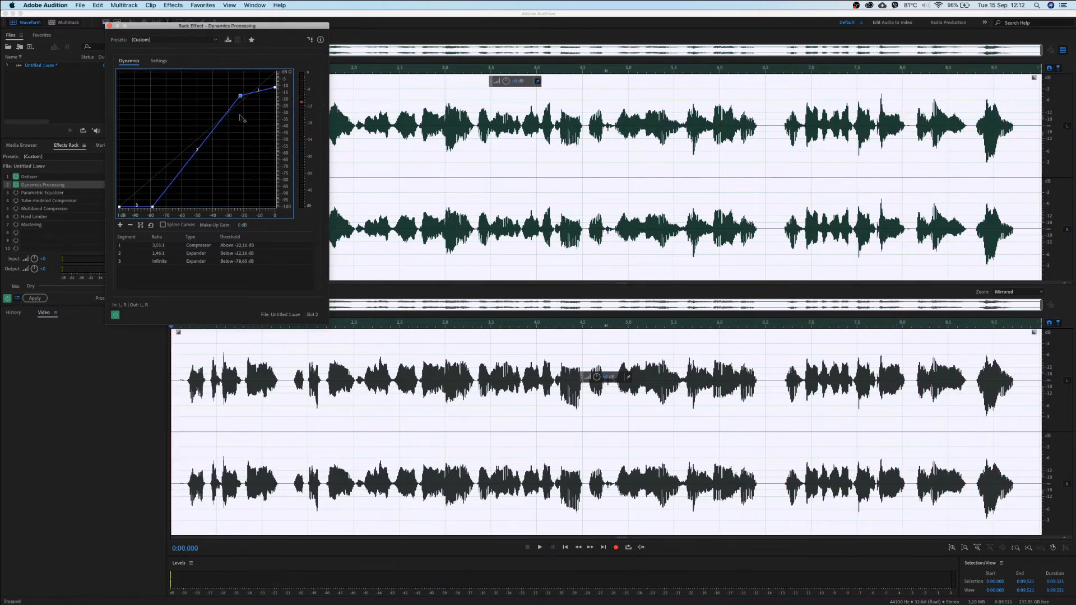
drag(240, 96, 240, 93)
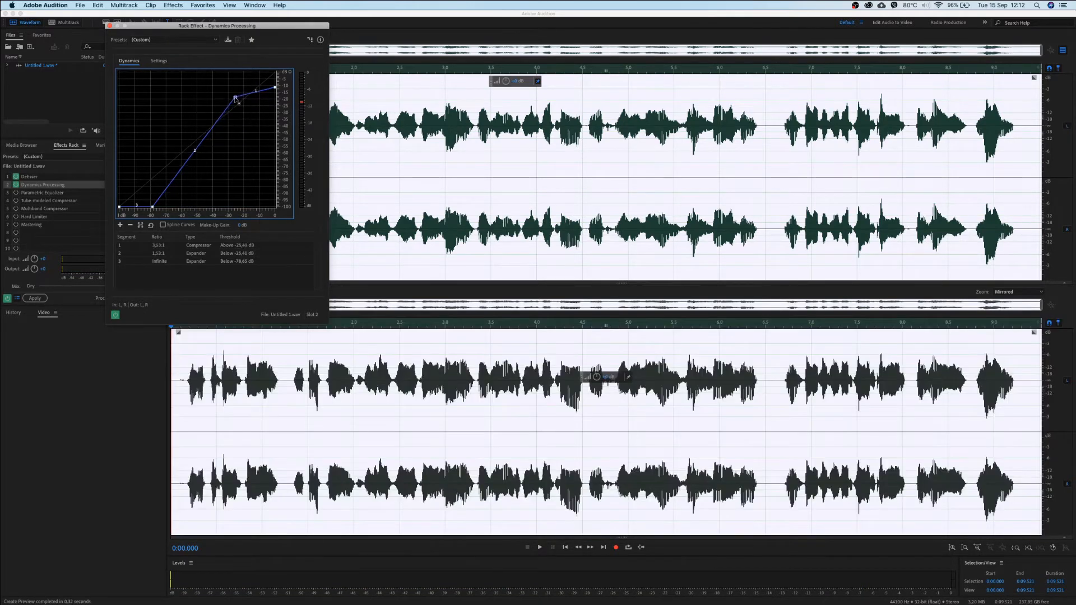
drag(235, 99, 233, 101)
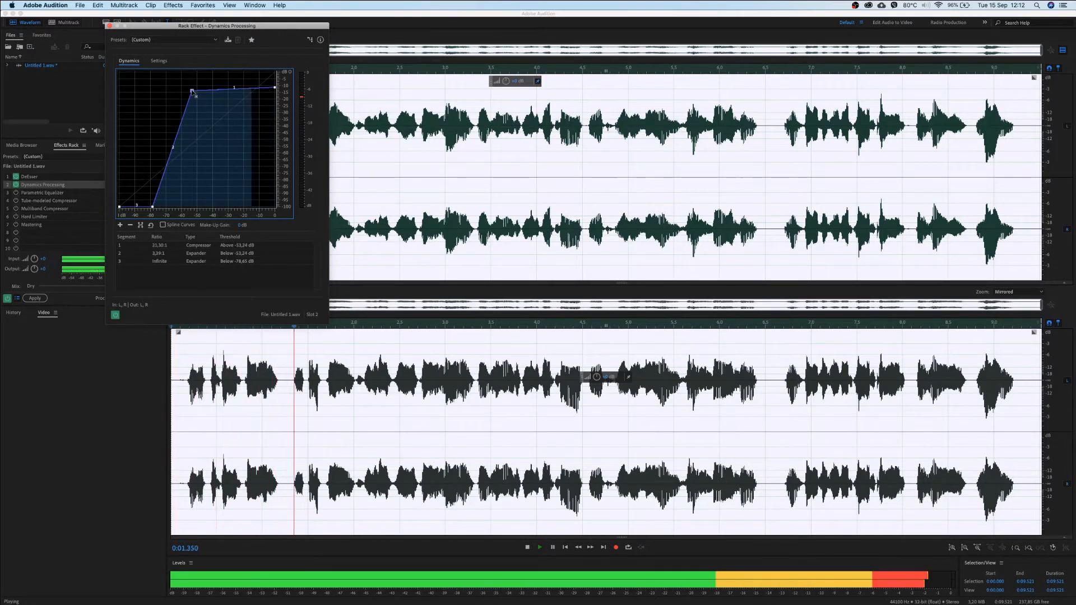
drag(195, 96, 244, 93)
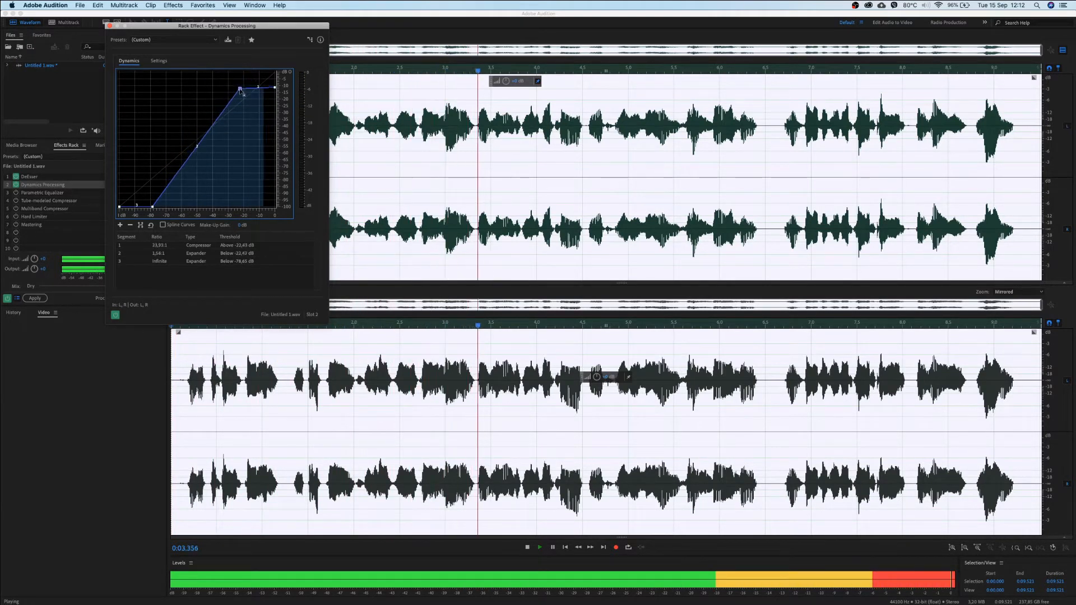
drag(241, 88, 244, 101)
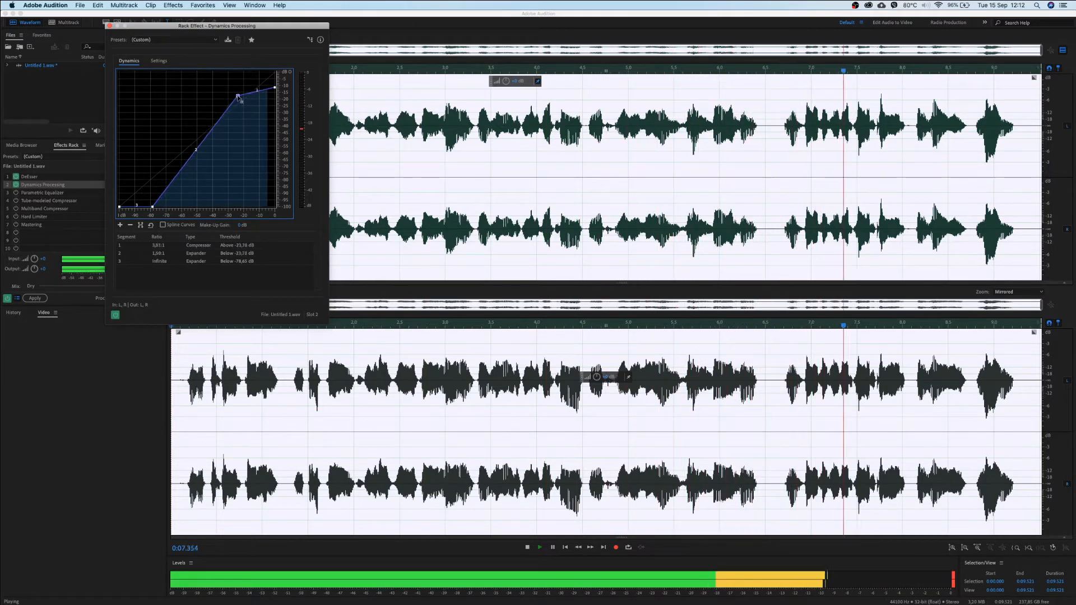
drag(238, 90, 242, 98)
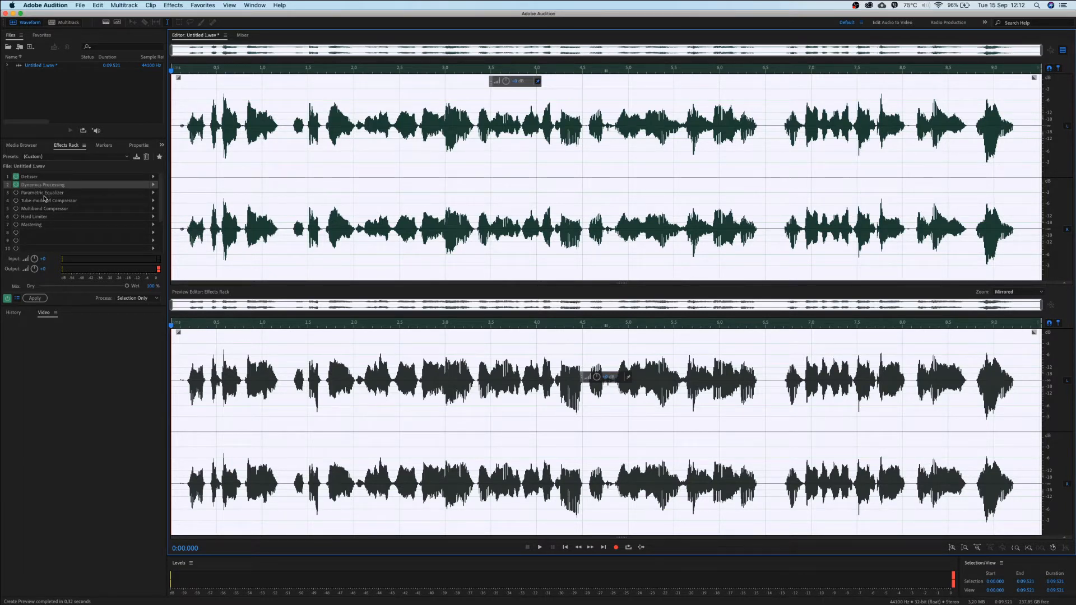
mouse_move(16, 192)
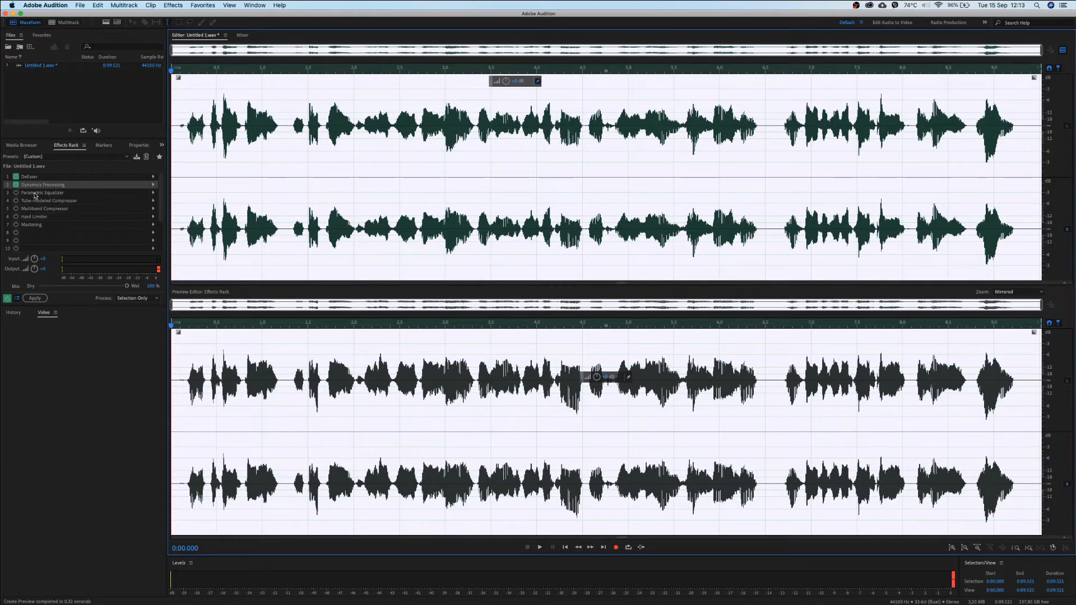
- Open the Parametric Equalizer settings and position its window over the waveform
double_click(42, 193)
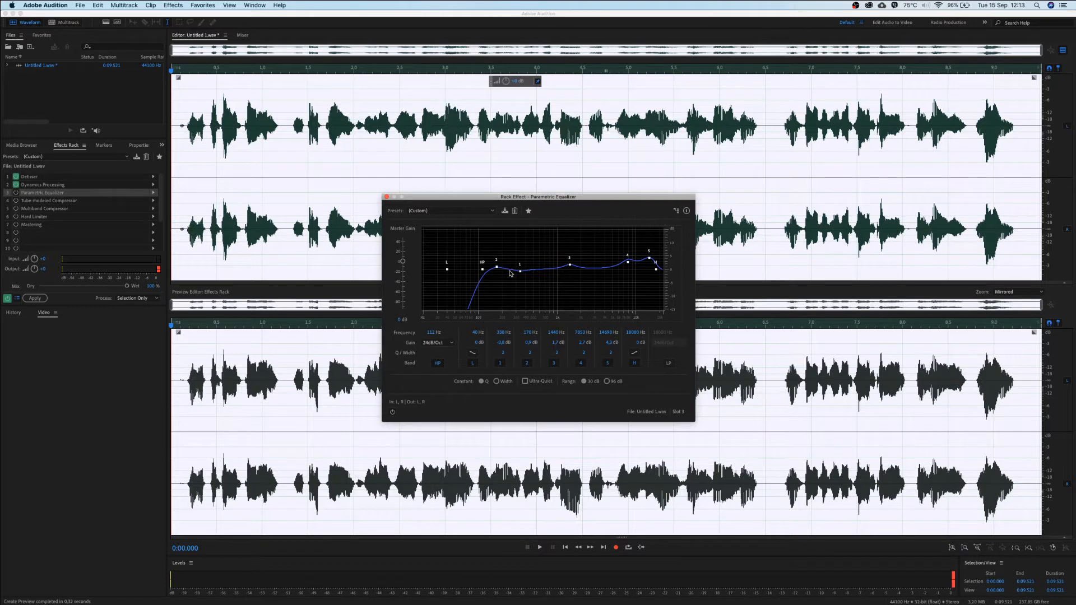
mouse_move(573, 276)
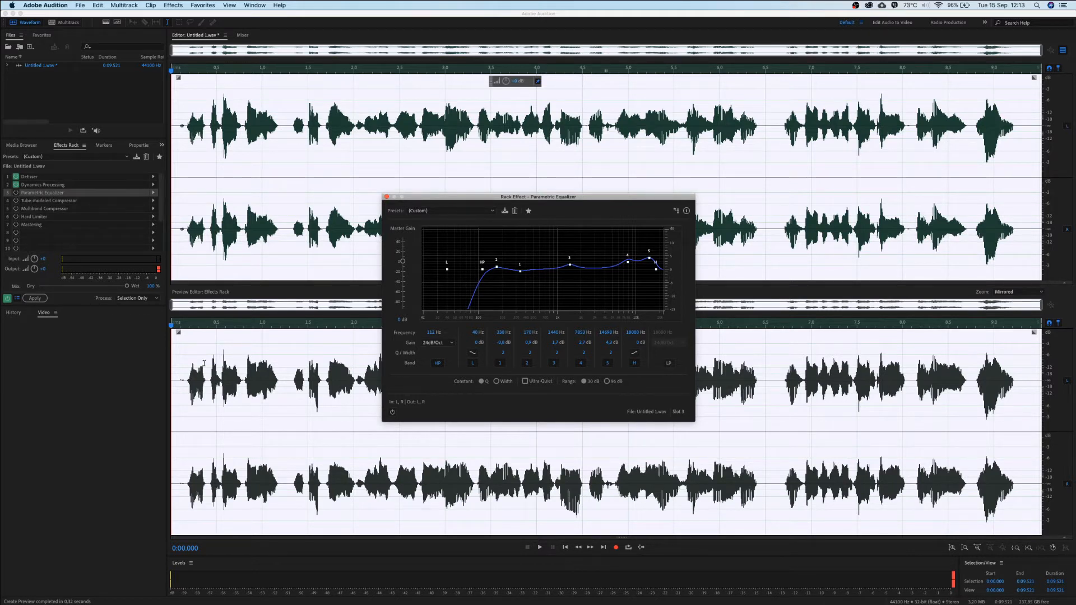
drag(538, 197, 508, 161)
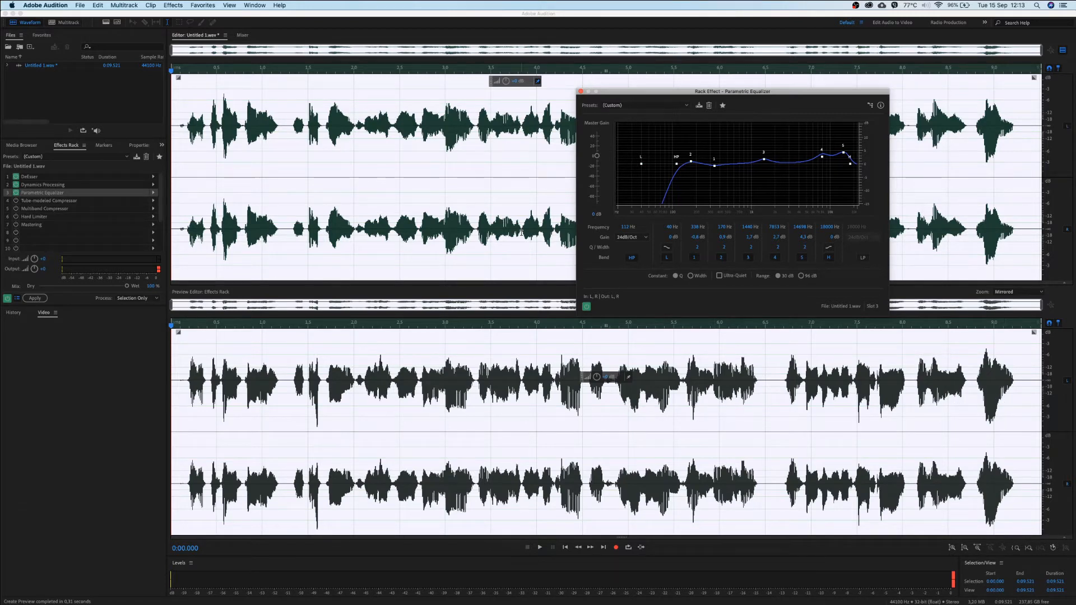
drag(733, 91, 350, 135)
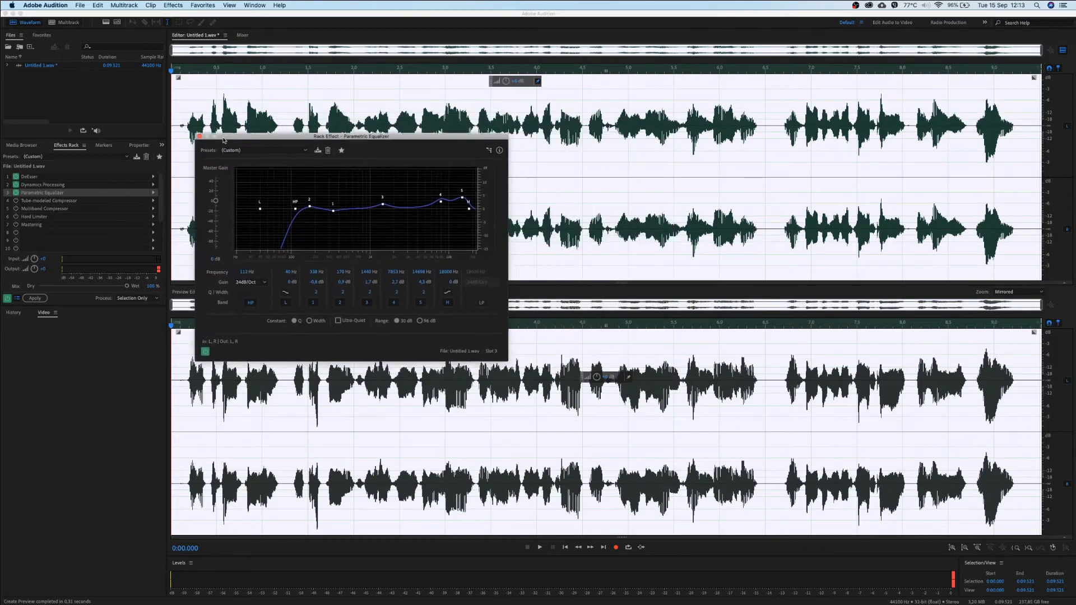
drag(350, 135, 223, 101)
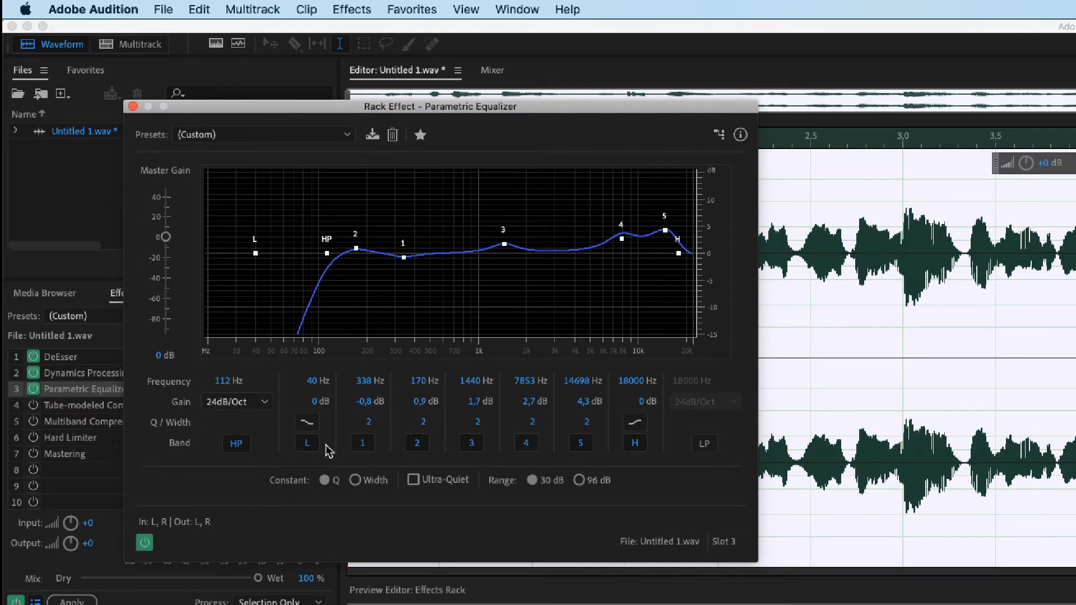
mouse_move(329, 263)
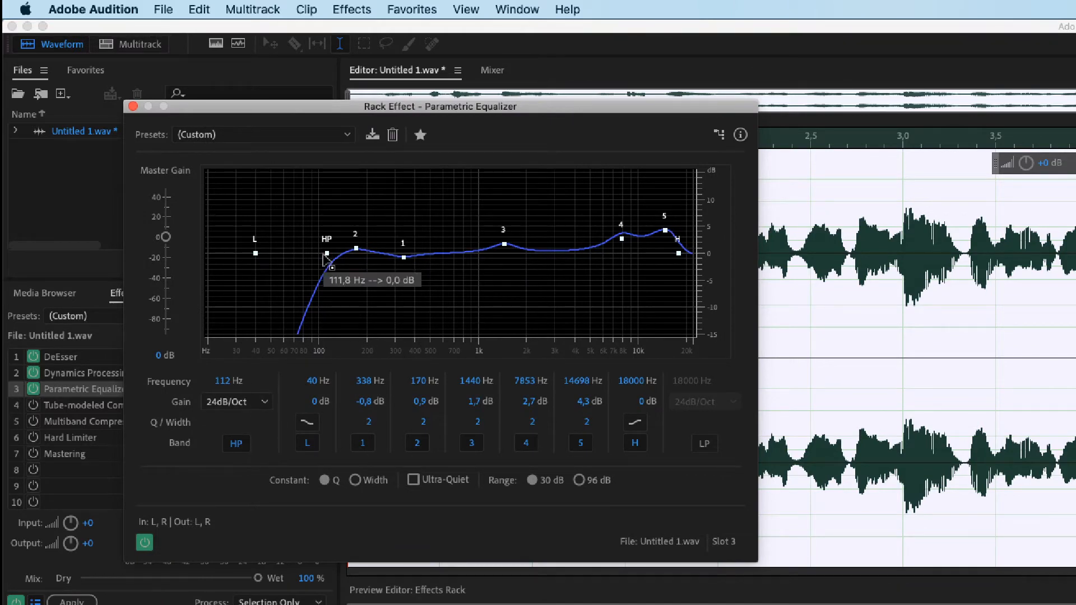
mouse_move(327, 257)
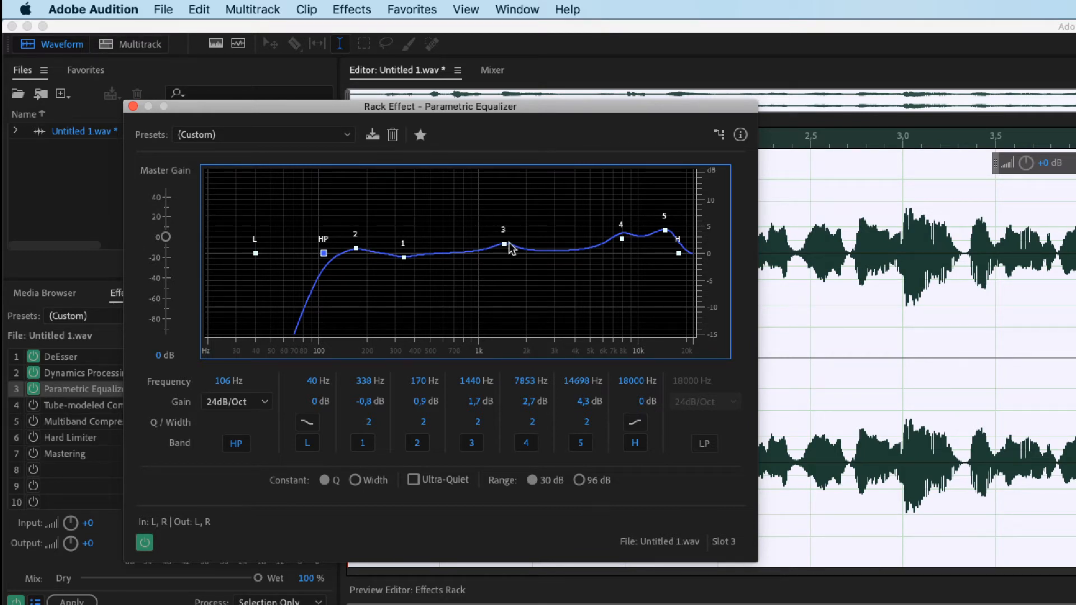
mouse_move(507, 243)
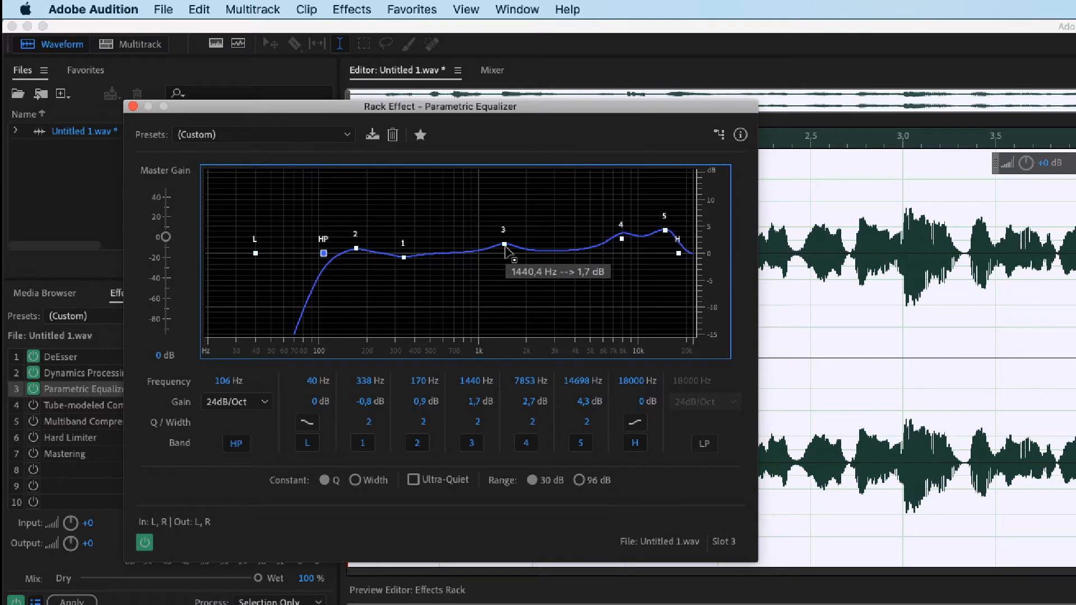
mouse_move(504, 243)
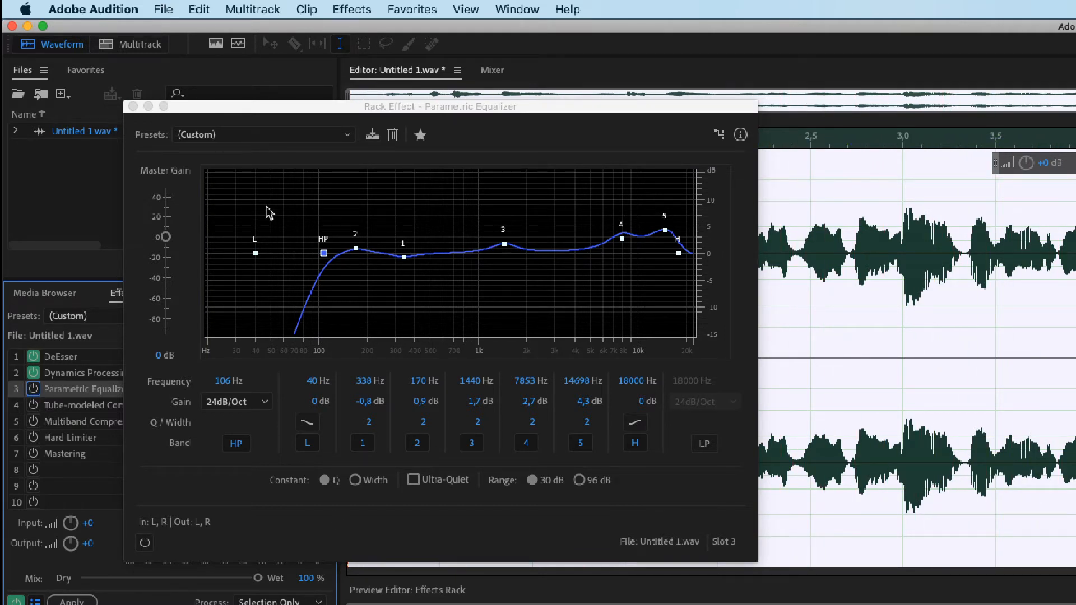
- Re-enable the Parametric Equalizer, audition the equalized preview, and close its settings
click(539, 547)
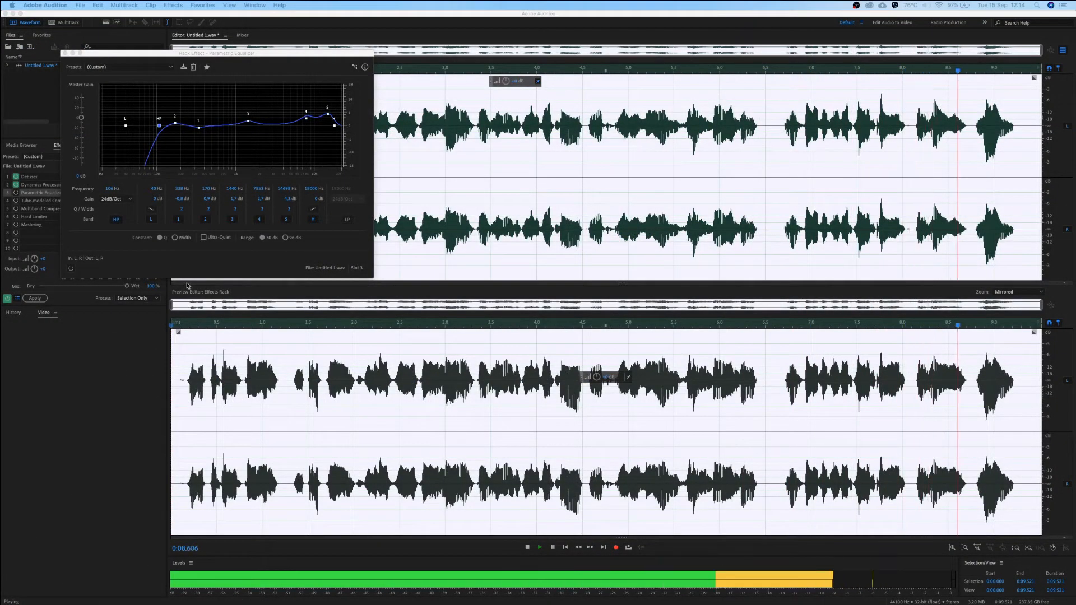
click(527, 547)
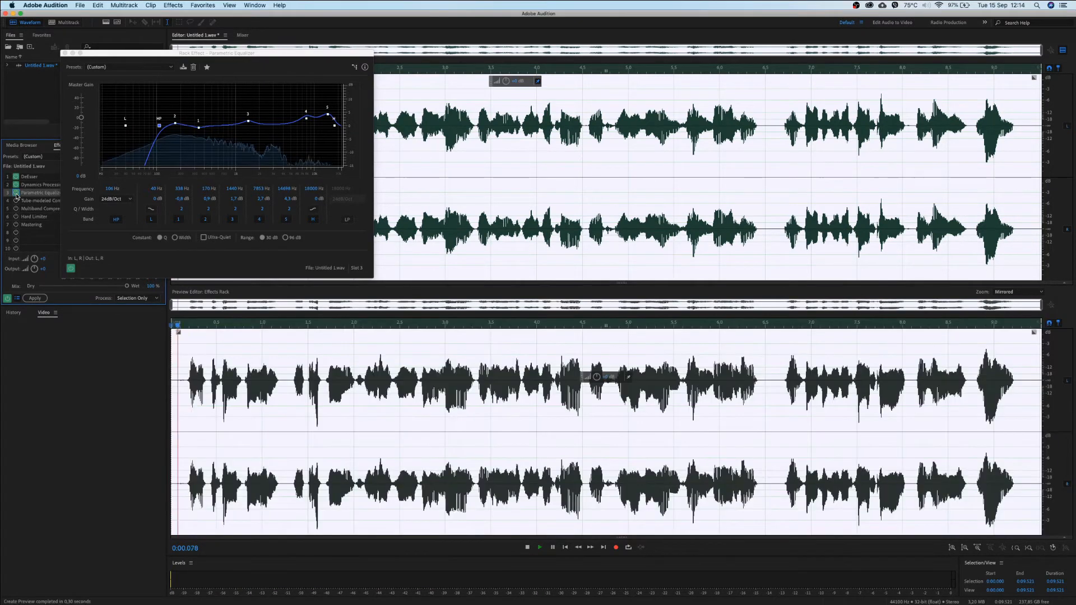
click(539, 547)
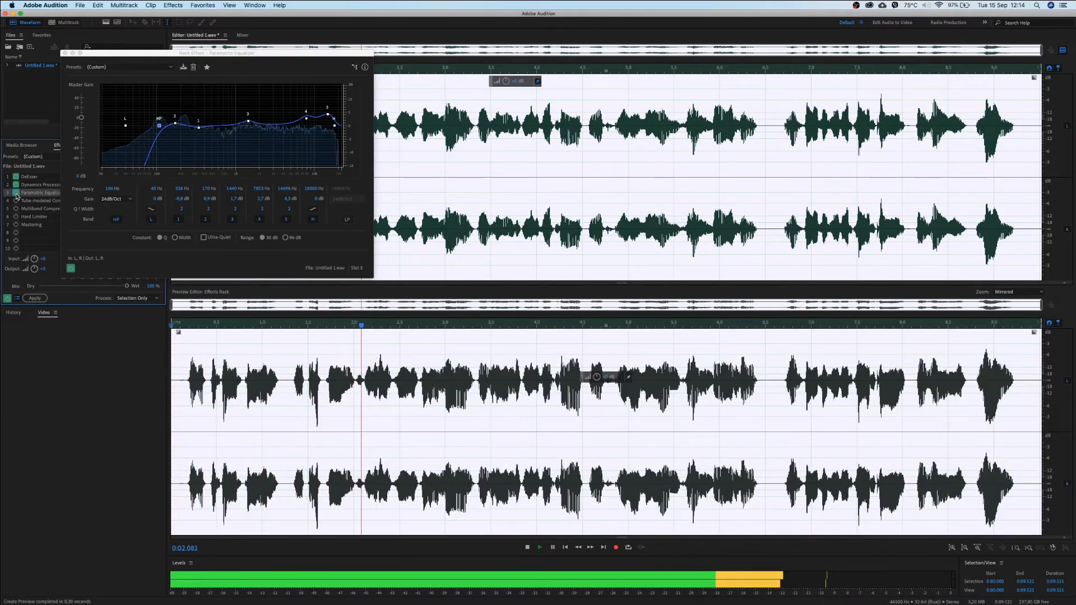
click(539, 546)
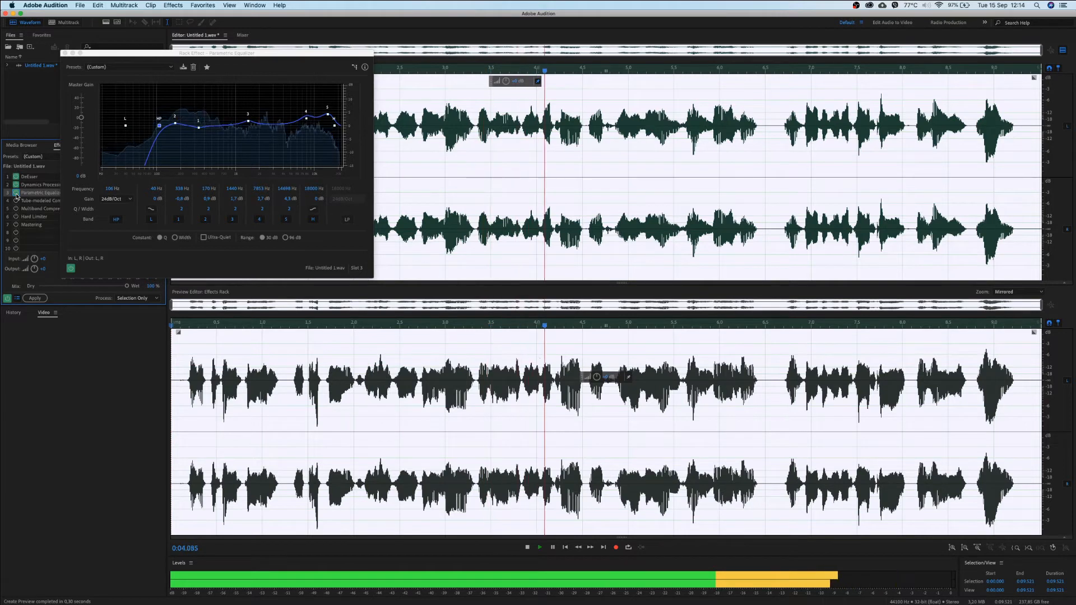
click(539, 547)
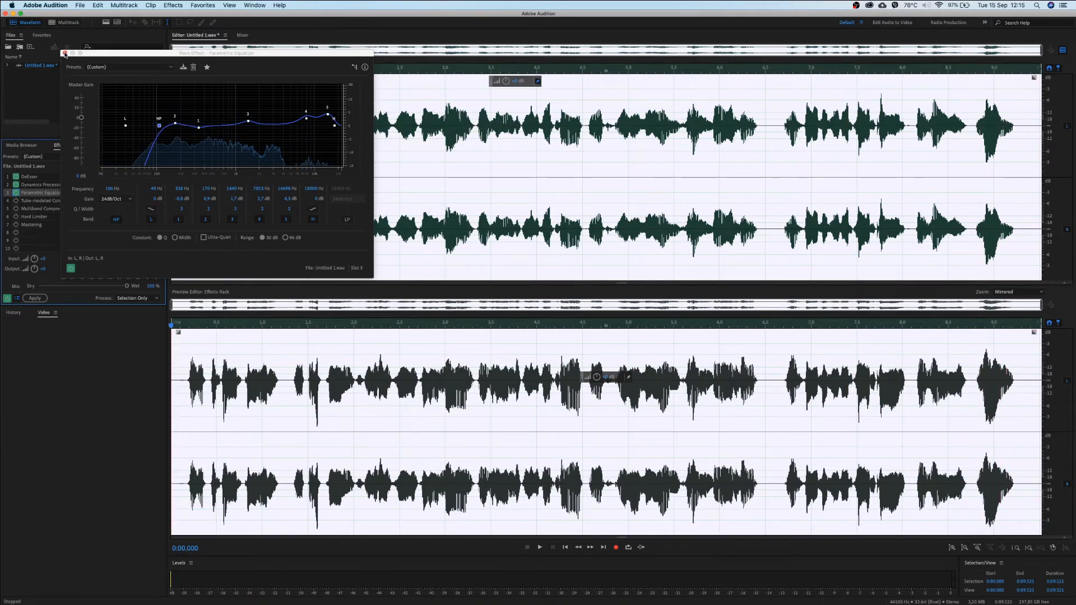
mouse_move(64, 54)
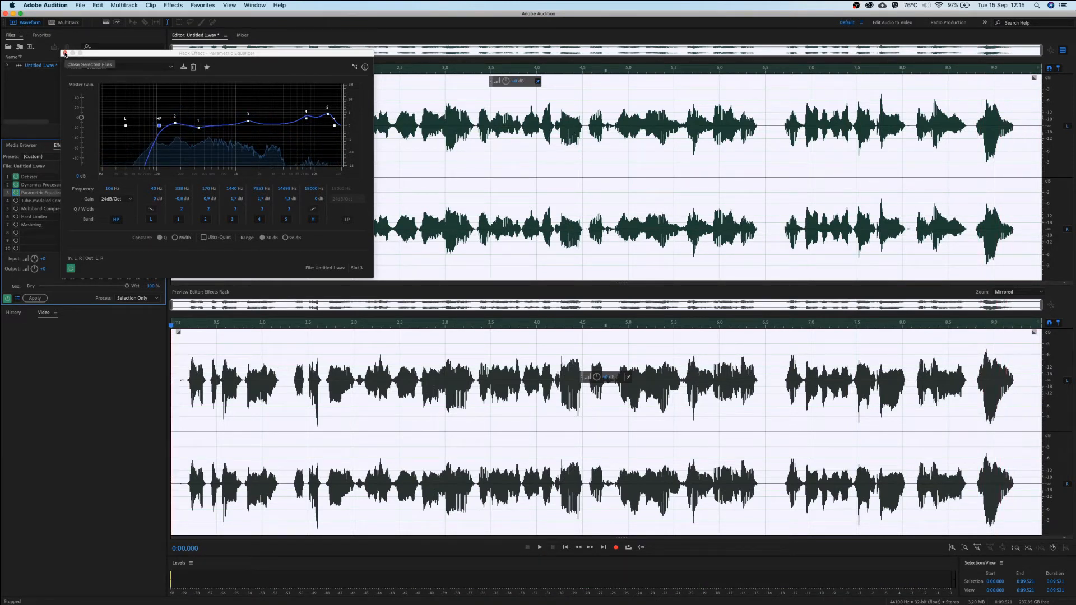
click(64, 54)
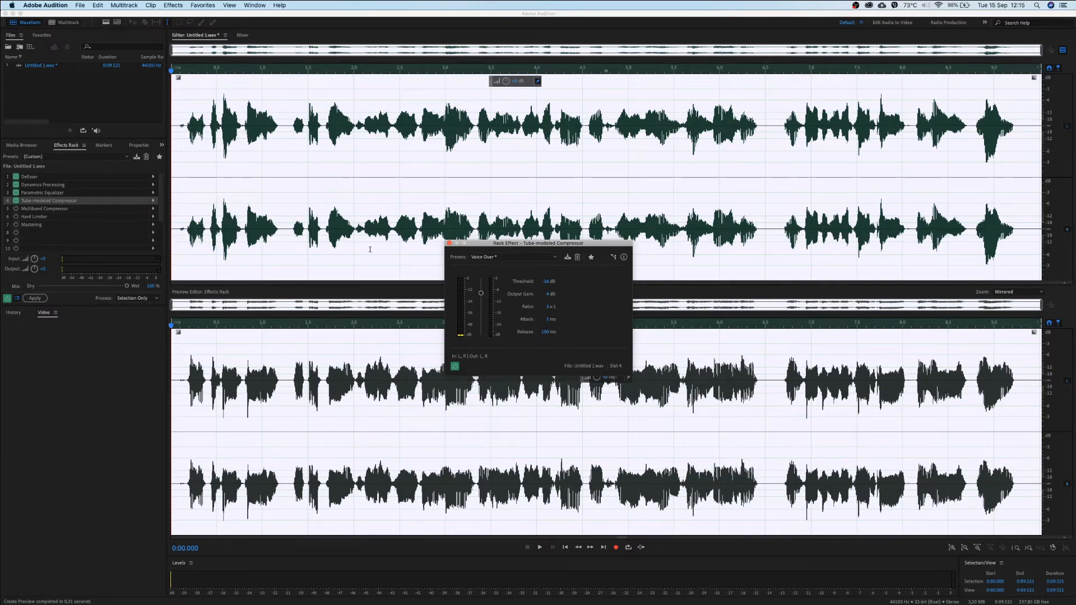
- Apply the Voice Over compressor preset: -16 dB threshold, 4 dB gain, 3:1 ratio
click(513, 256)
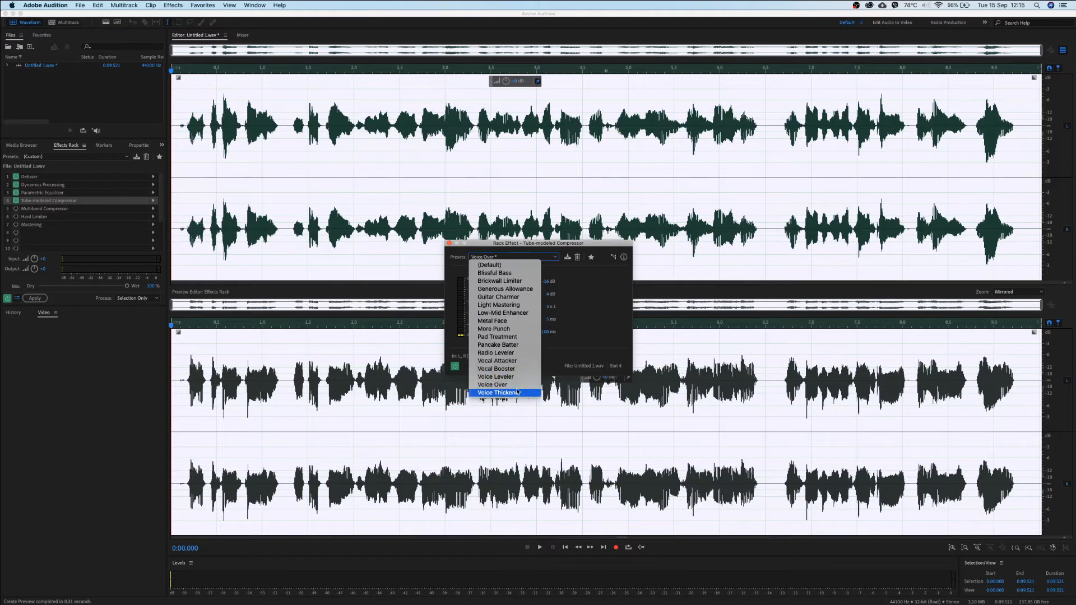
click(491, 384)
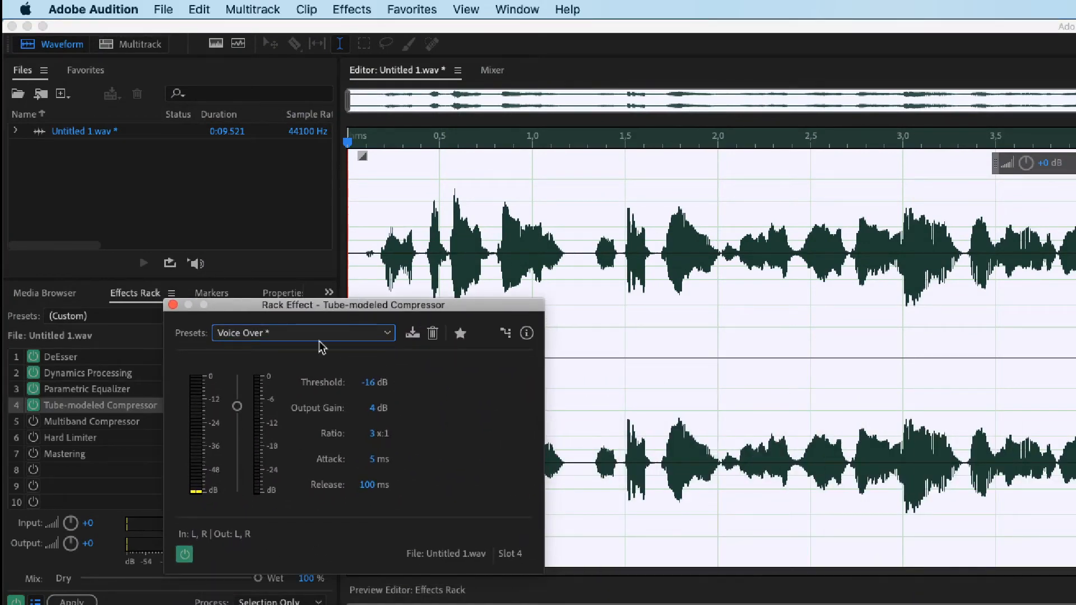
mouse_move(314, 338)
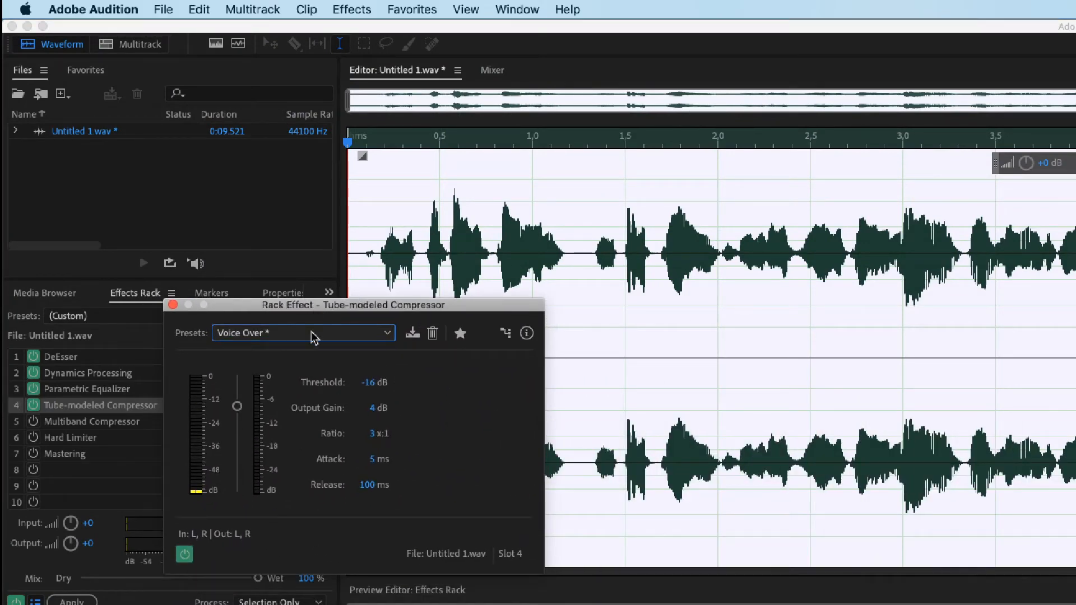
click(302, 333)
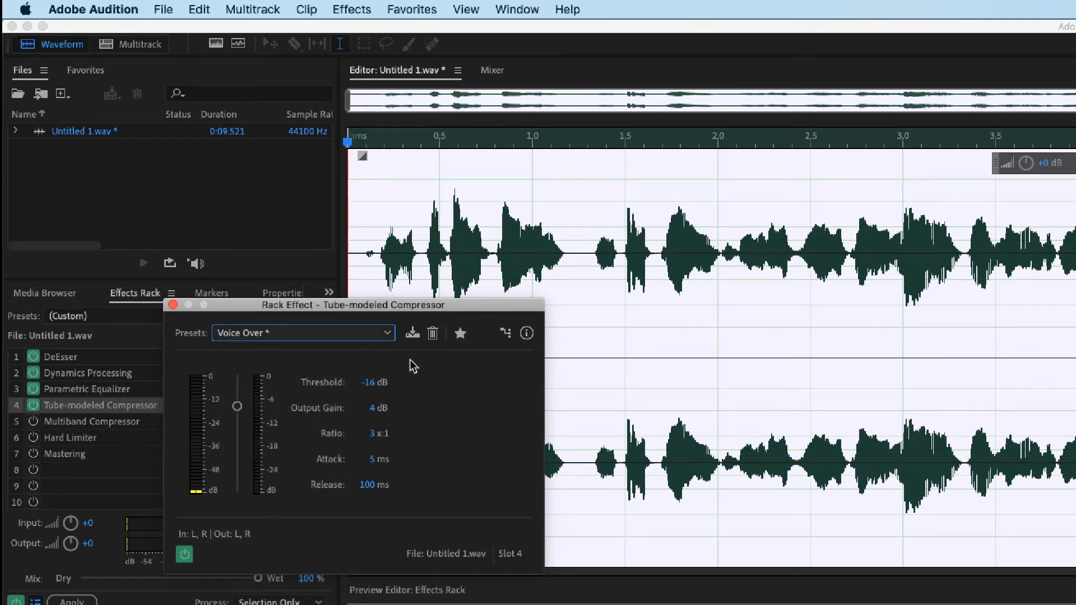
mouse_move(370, 439)
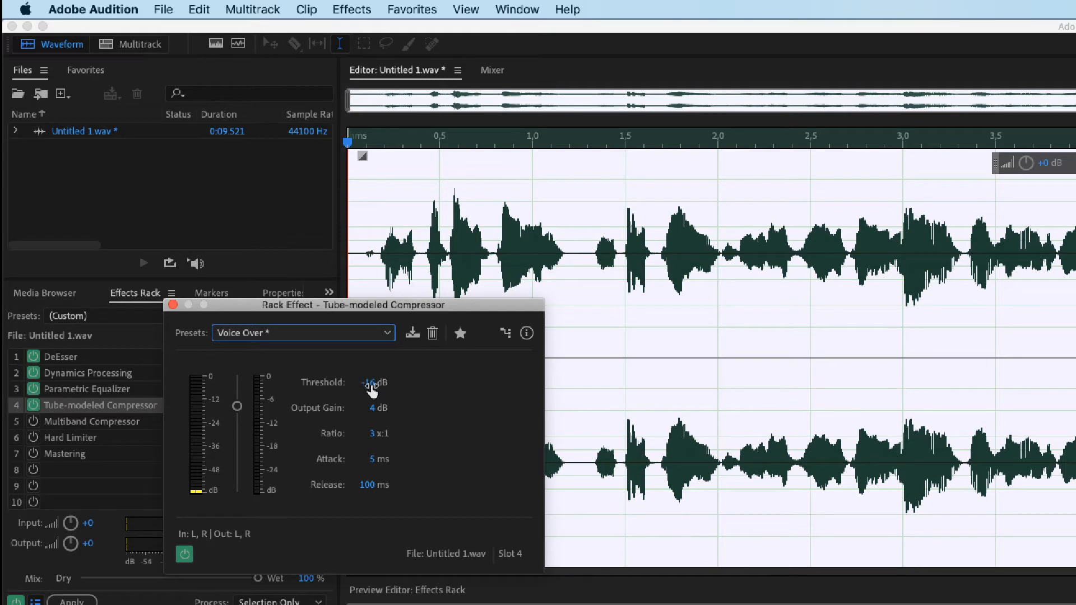
mouse_move(373, 416)
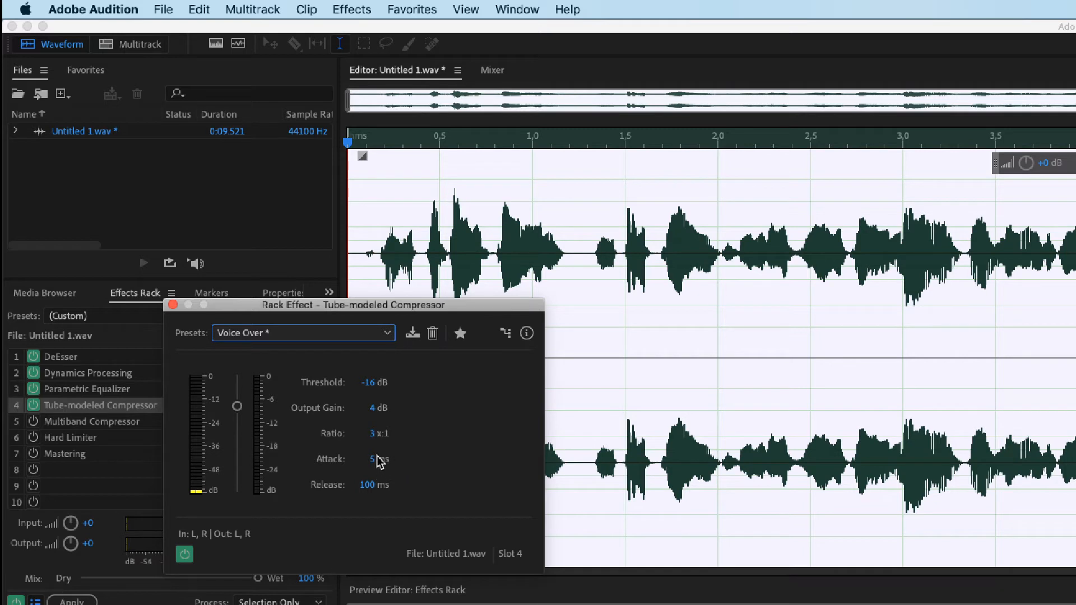
mouse_move(421, 492)
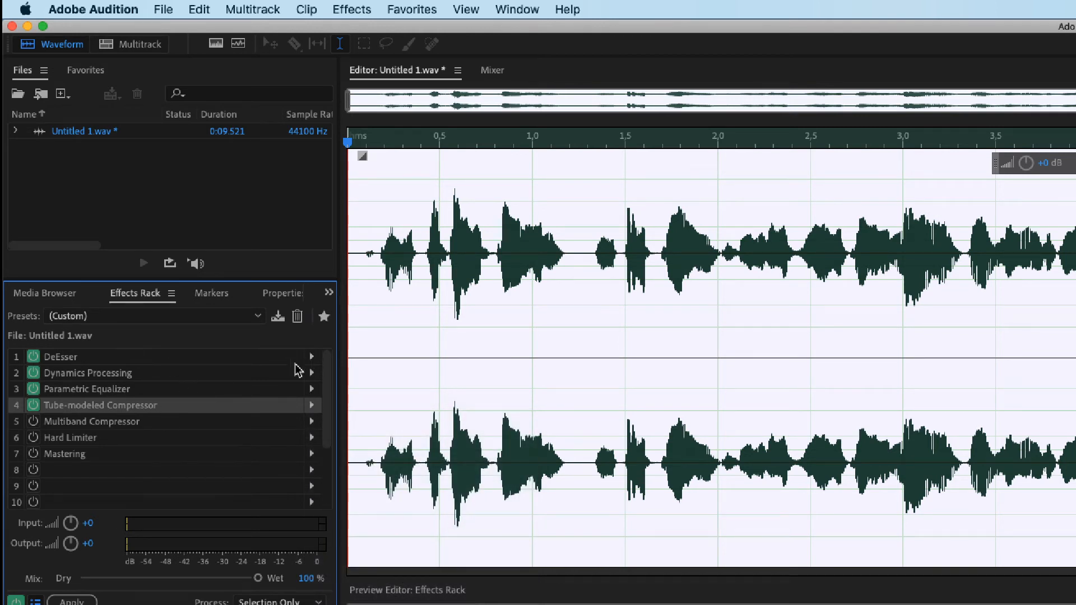
click(310, 356)
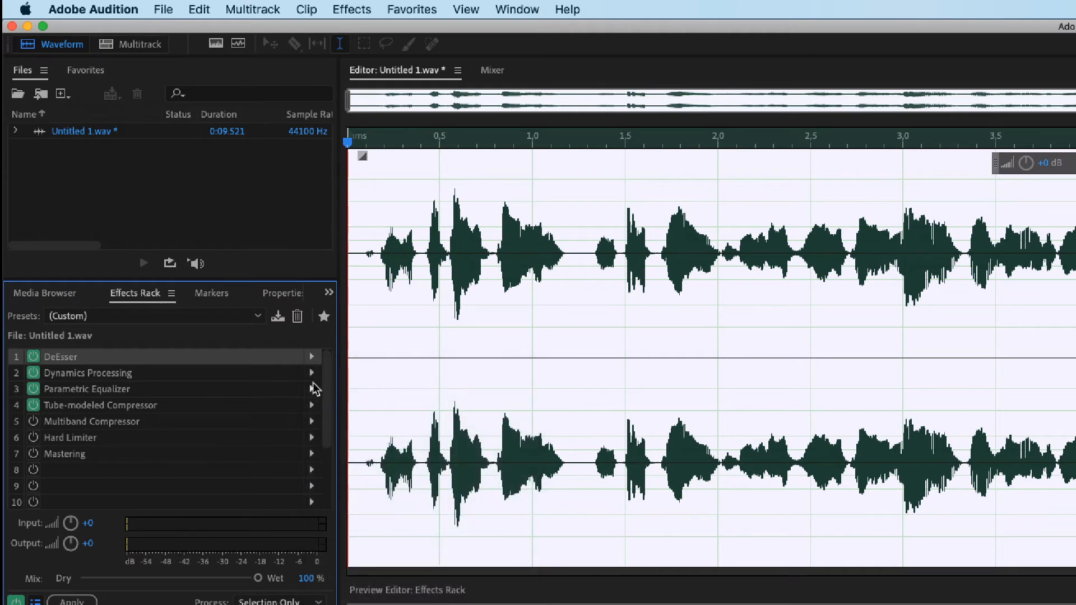
click(311, 357)
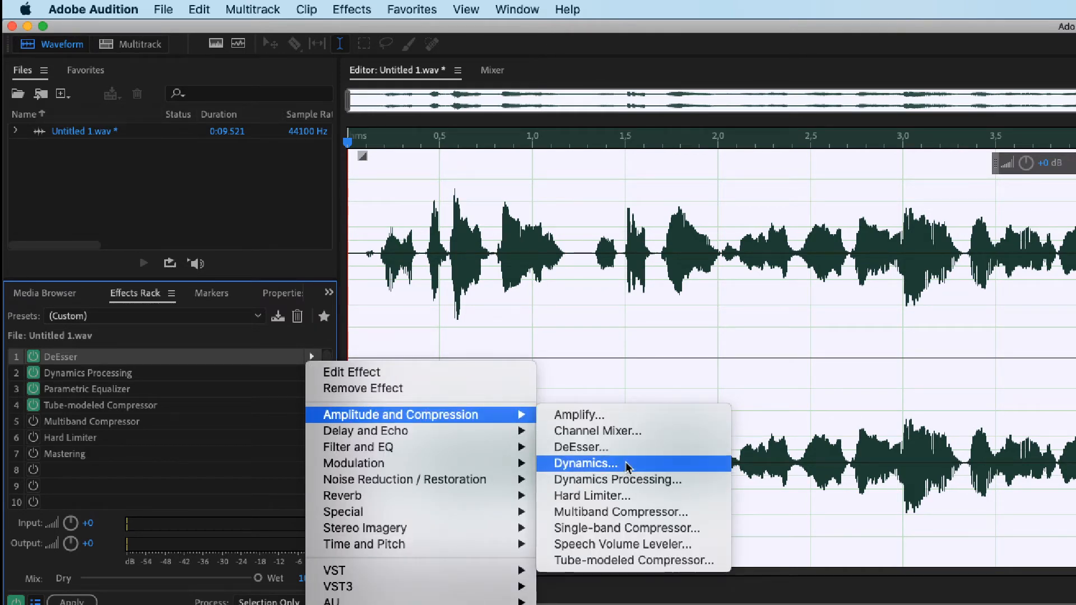
mouse_move(364, 431)
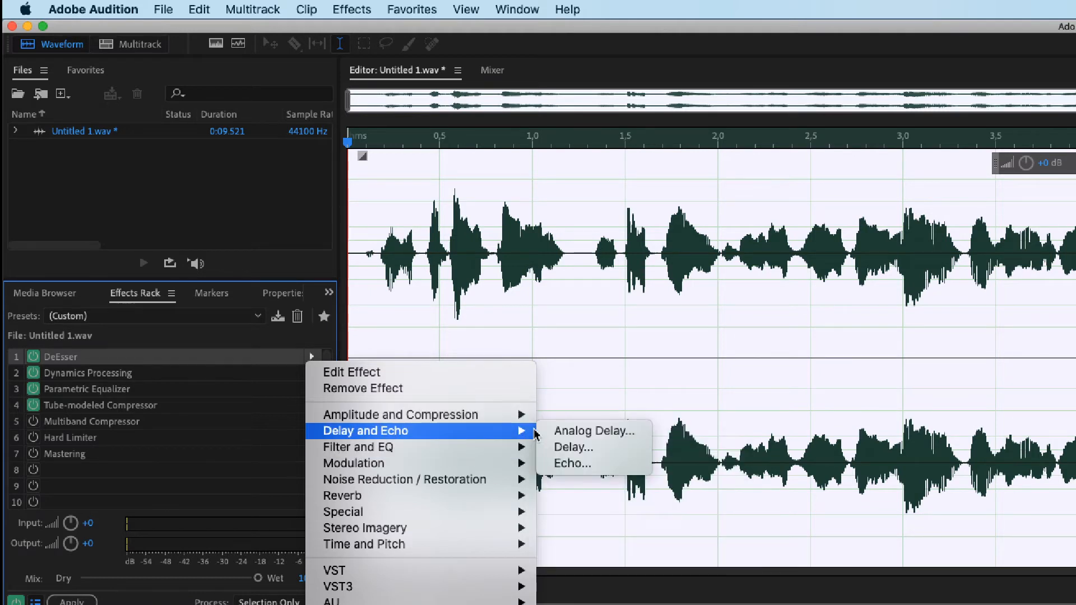
mouse_move(357, 446)
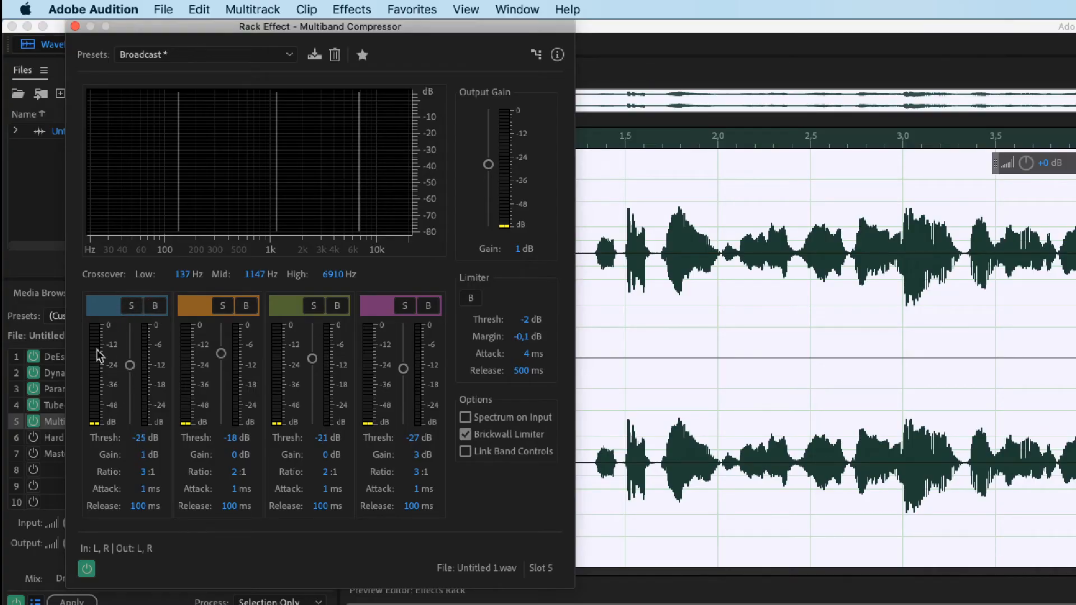
mouse_move(138, 357)
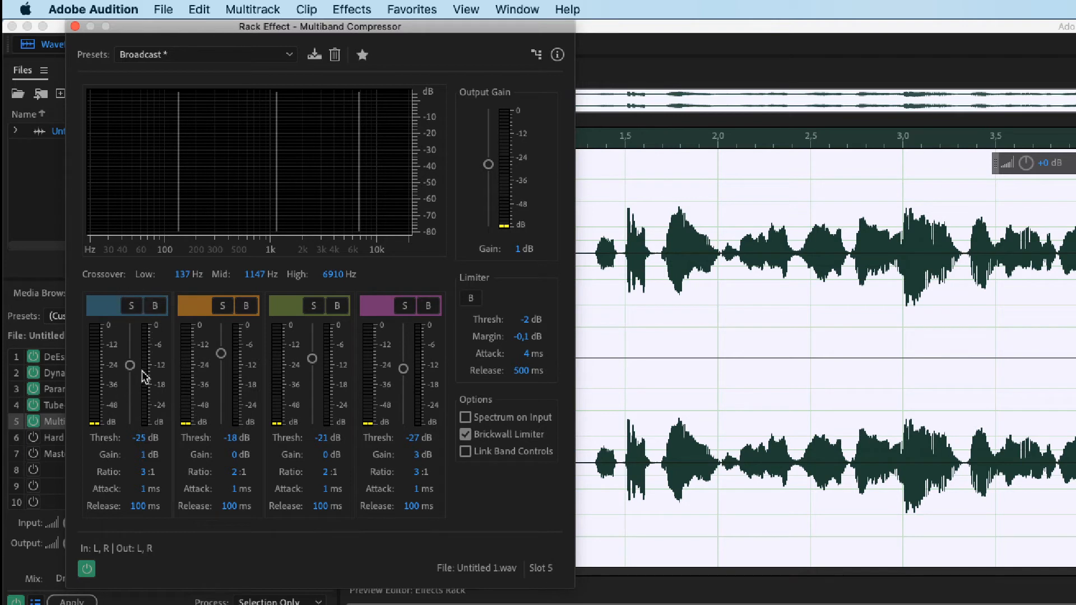
mouse_move(304, 306)
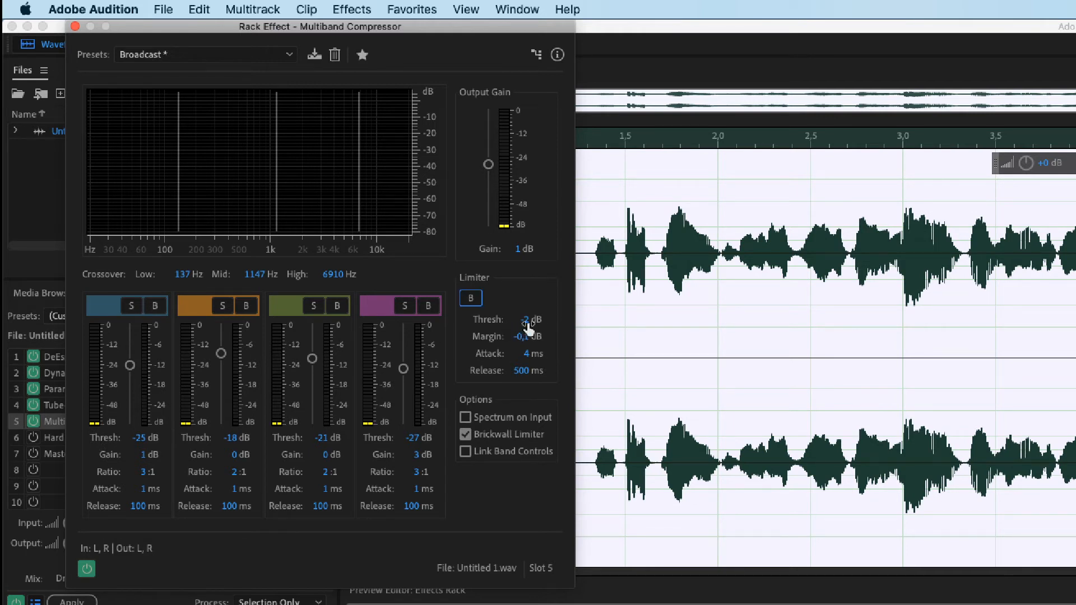
mouse_move(528, 343)
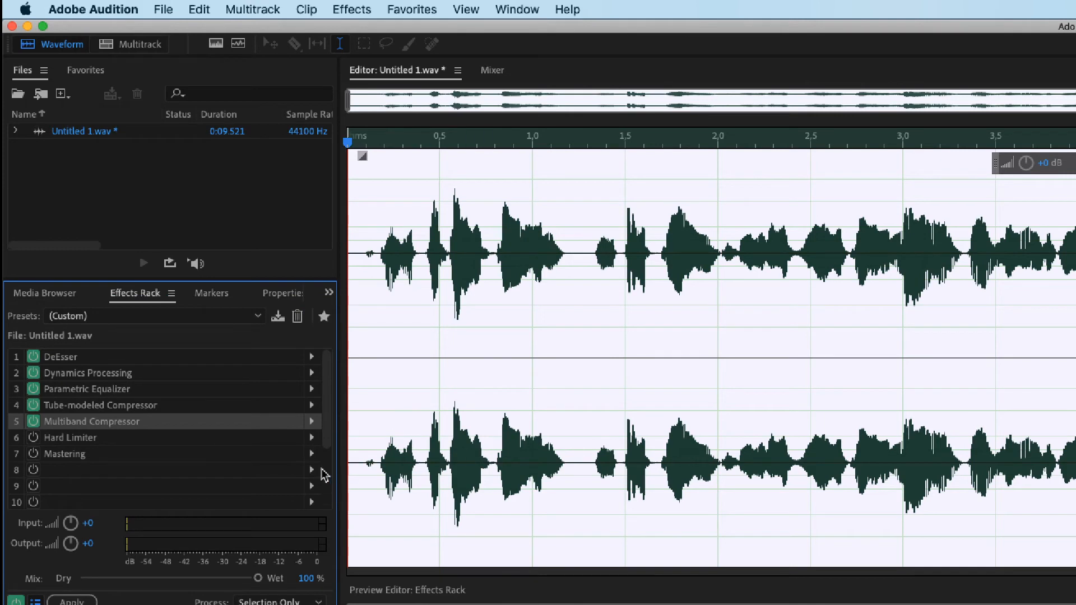
mouse_move(310, 472)
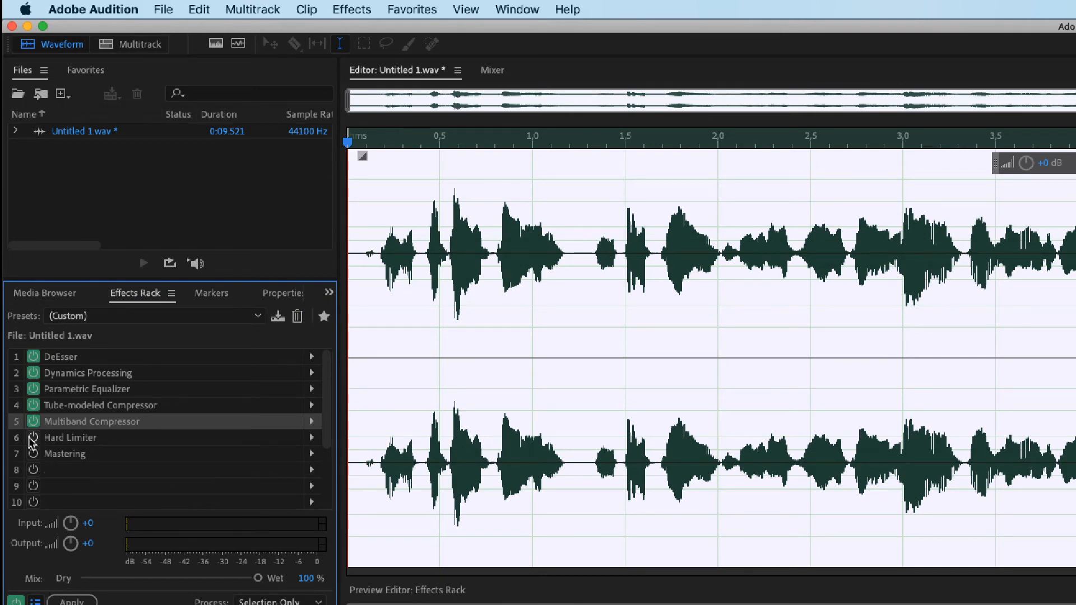
- Enable Hard Limiter in slot 6 with -3 dB amplitude, 3 dB boost, 7 ms look-ahead
click(33, 437)
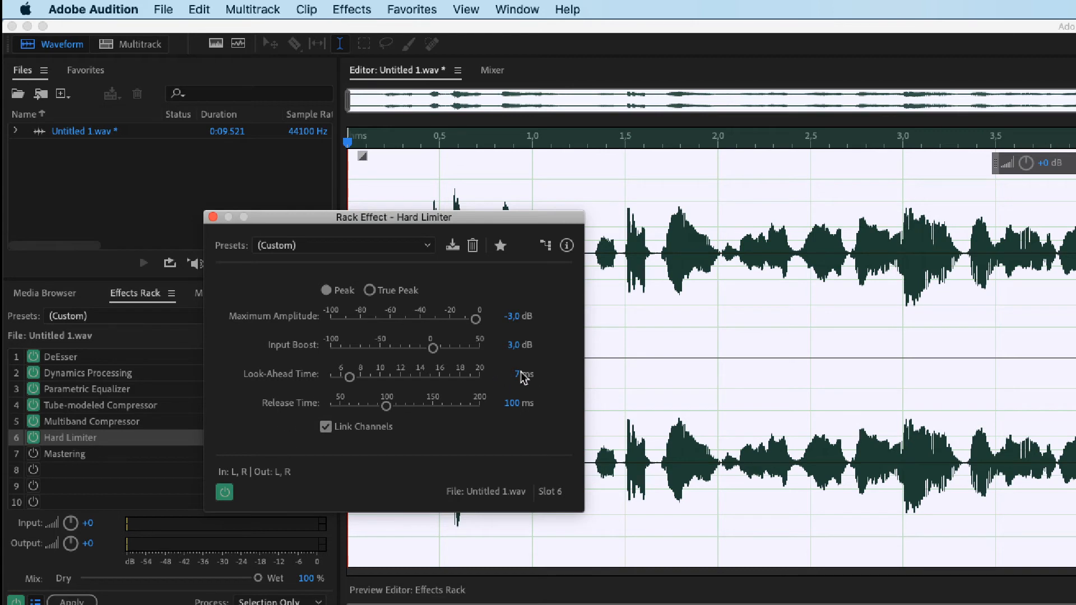
mouse_move(502, 373)
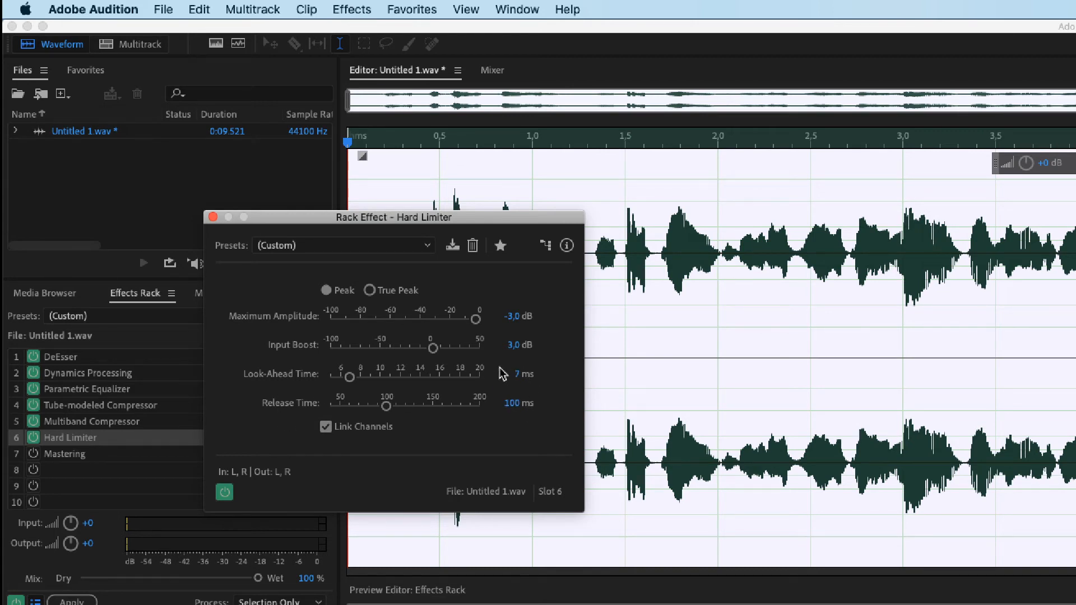
mouse_move(213, 217)
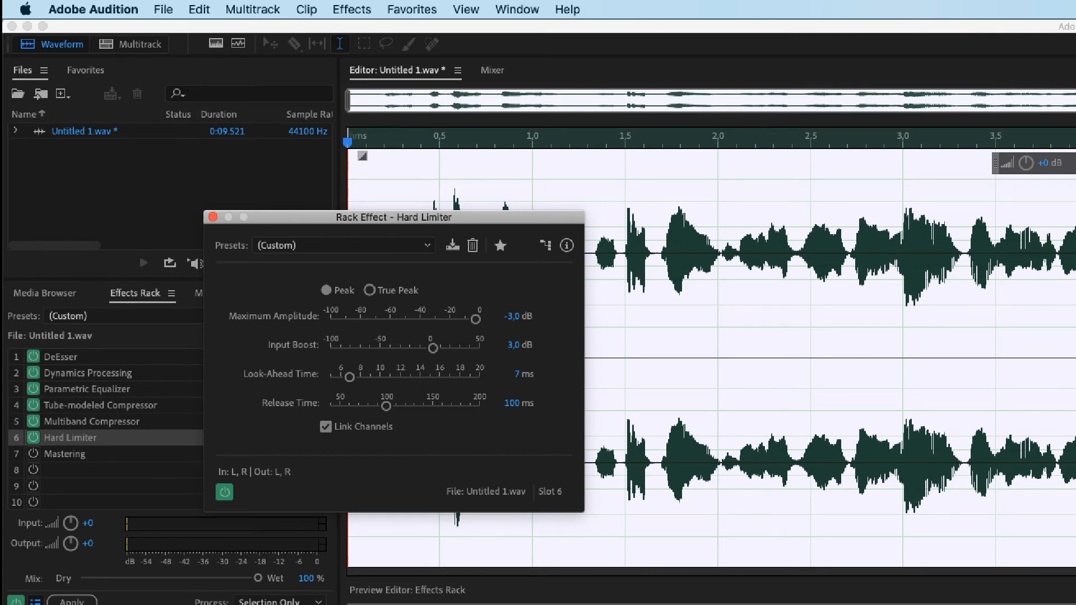
click(33, 437)
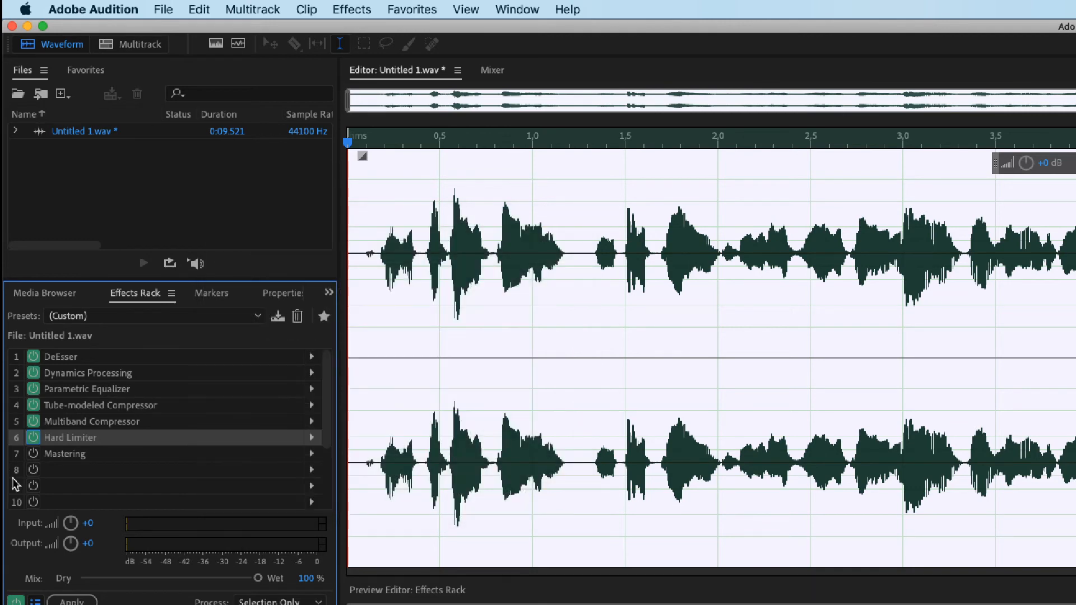
mouse_move(34, 454)
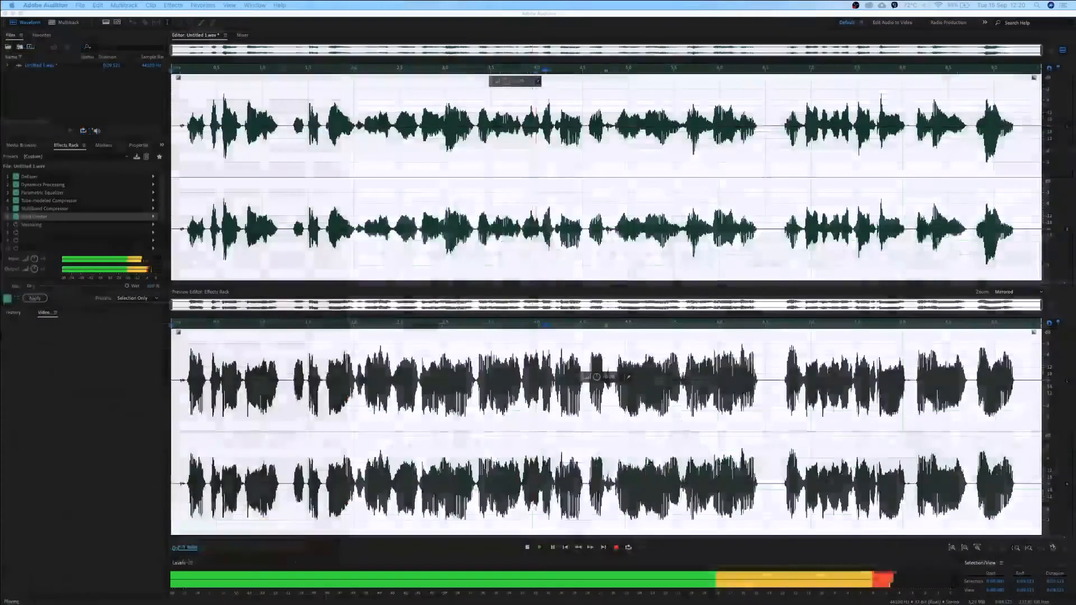
click(539, 547)
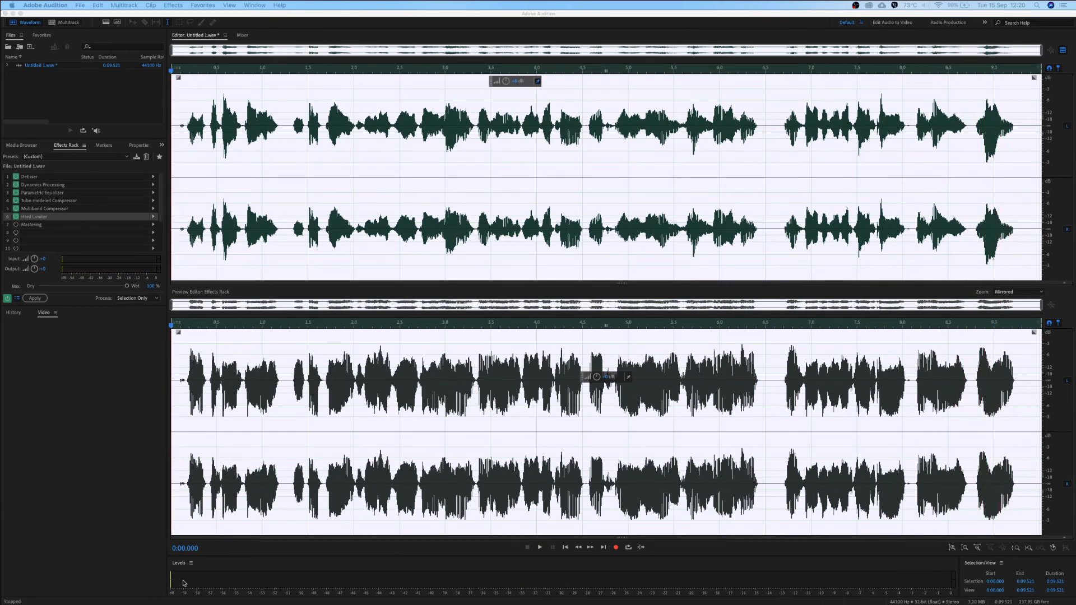
mouse_move(21, 237)
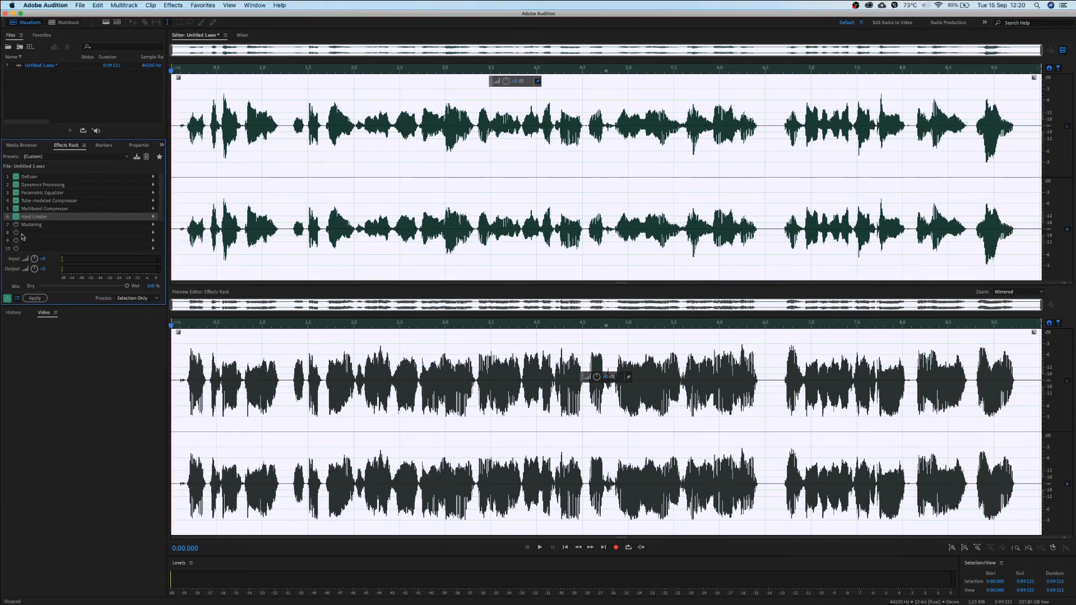
click(539, 547)
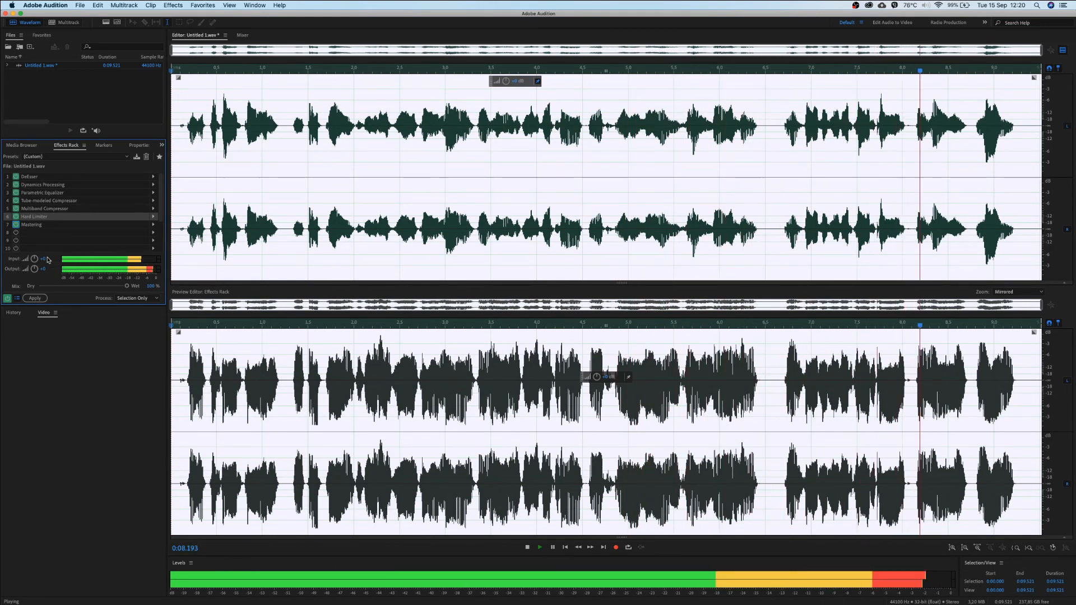
click(527, 547)
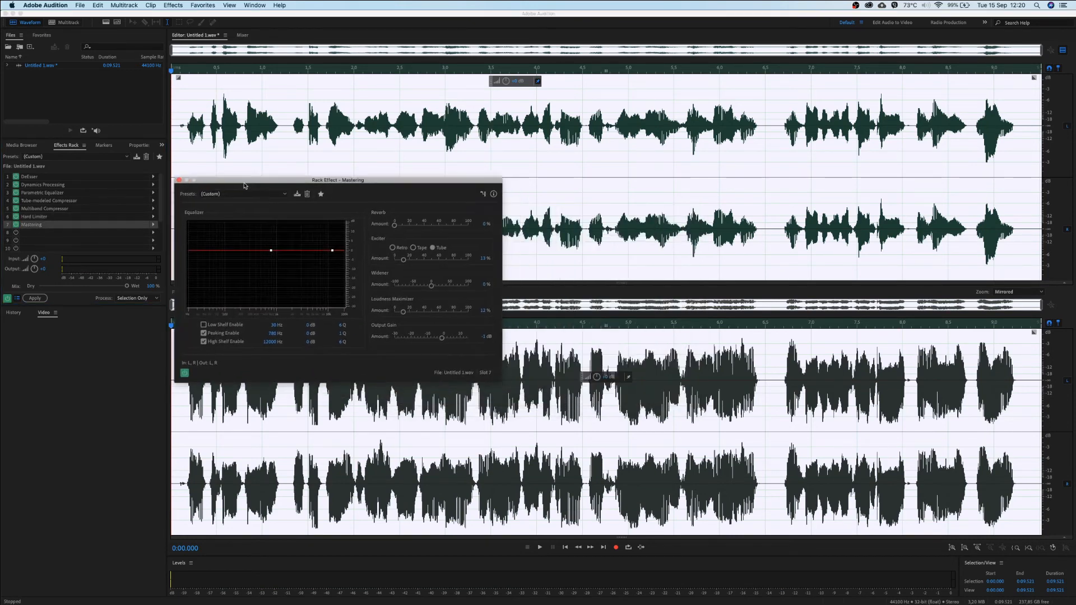
- Open the Mastering slot 7 Rack Effect window in the Effects Rack
drag(336, 180, 243, 162)
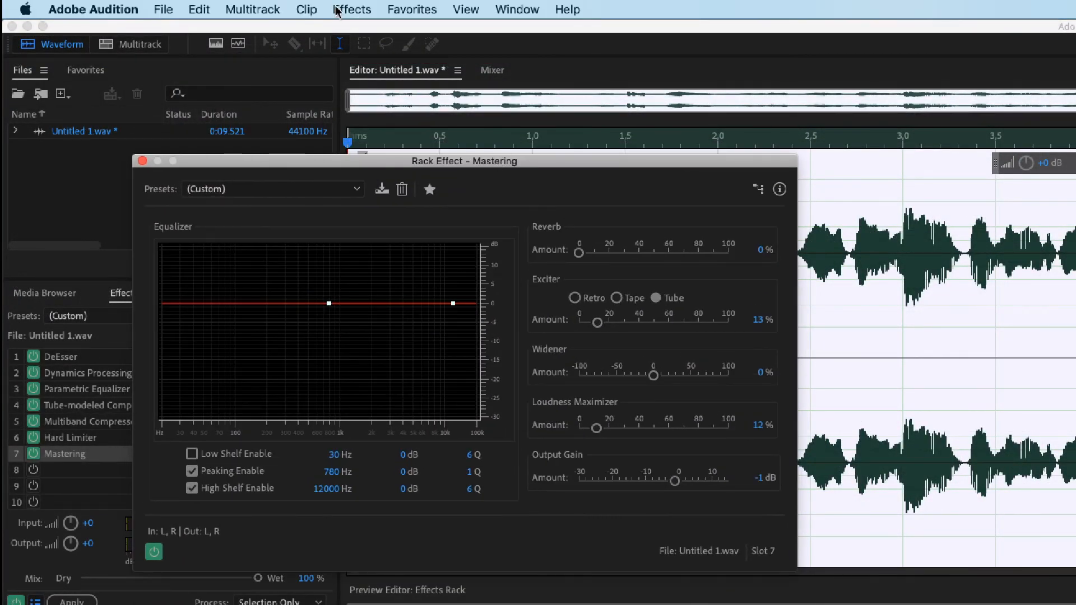
click(352, 9)
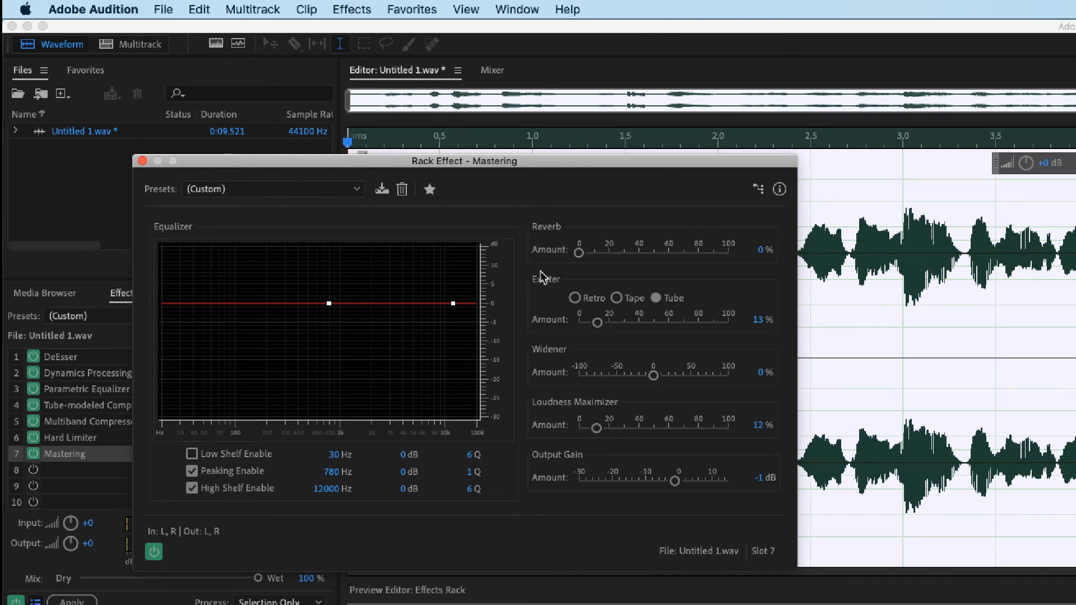
mouse_move(542, 293)
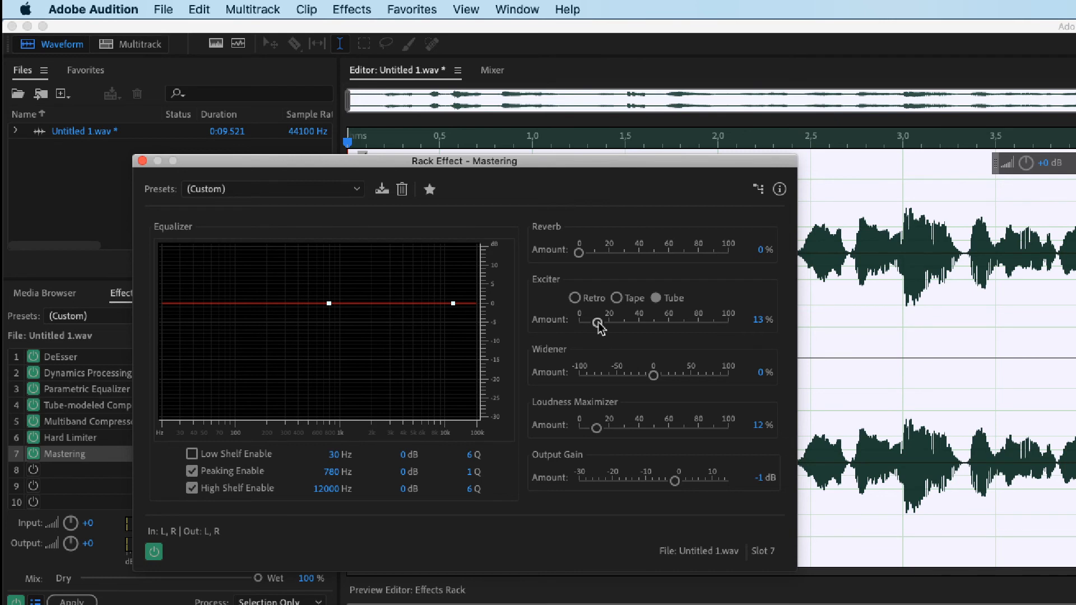
mouse_move(557, 375)
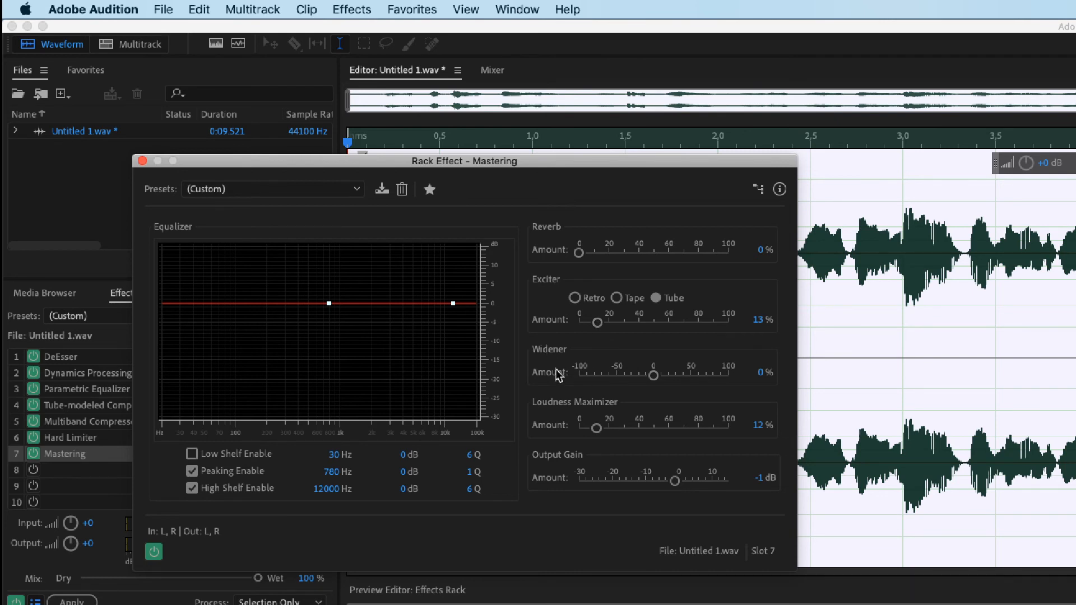
mouse_move(652, 260)
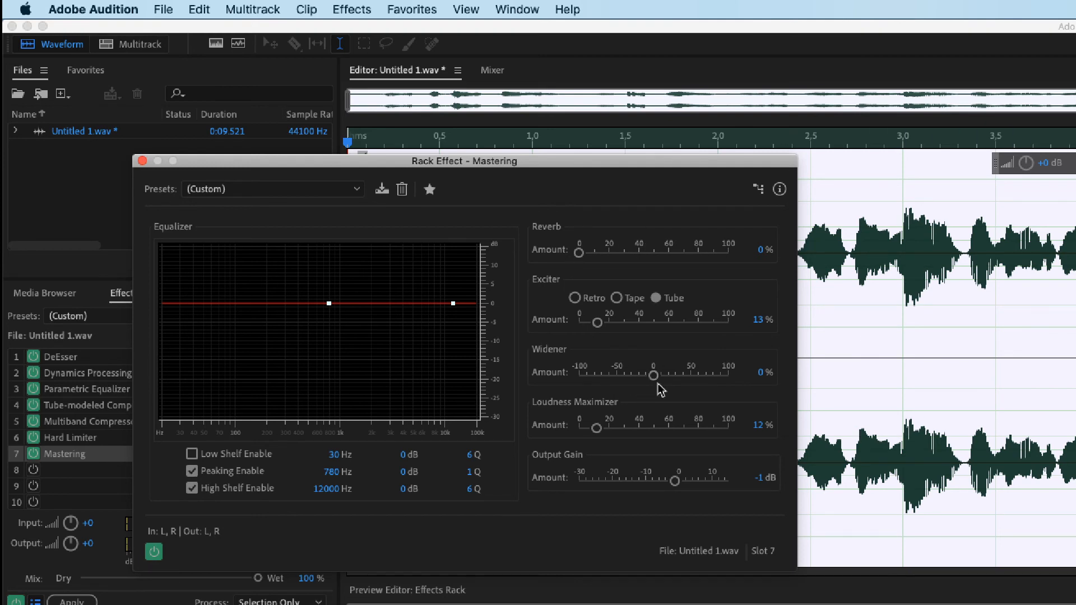
mouse_move(563, 243)
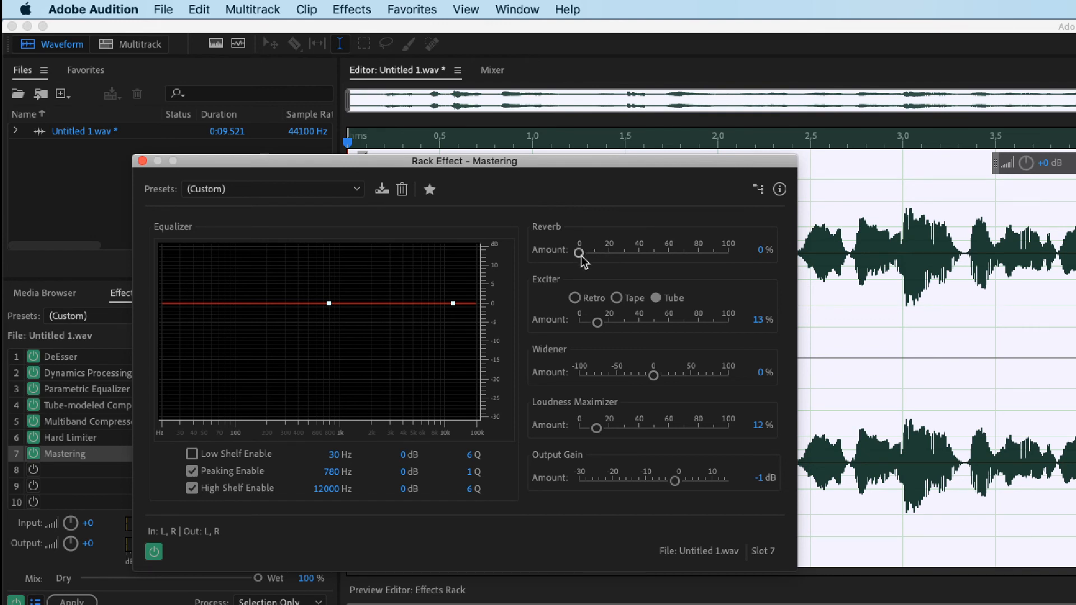
drag(579, 254, 633, 253)
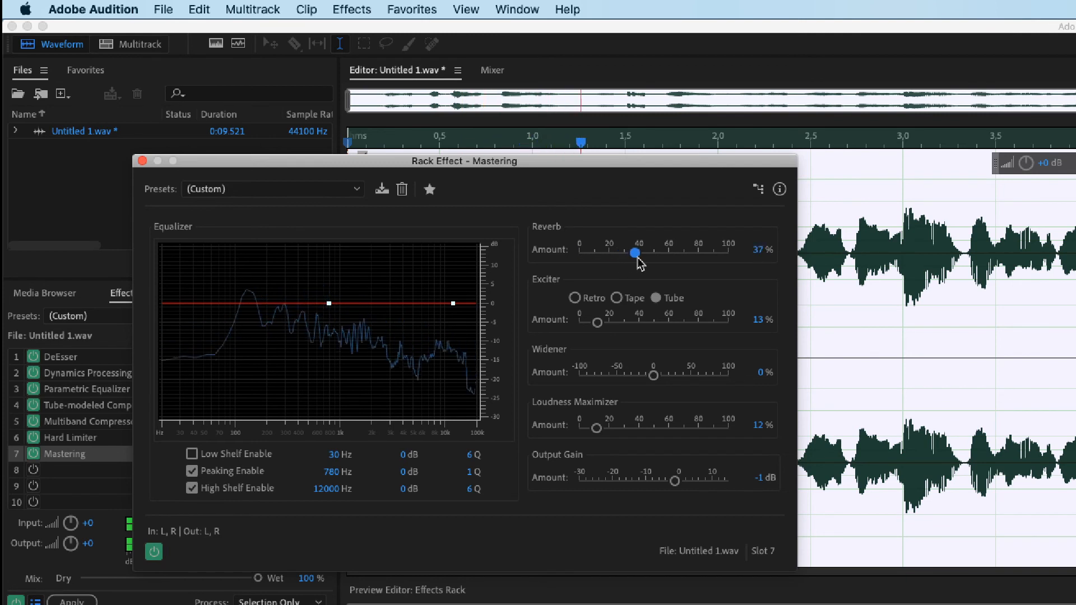
drag(631, 252, 578, 252)
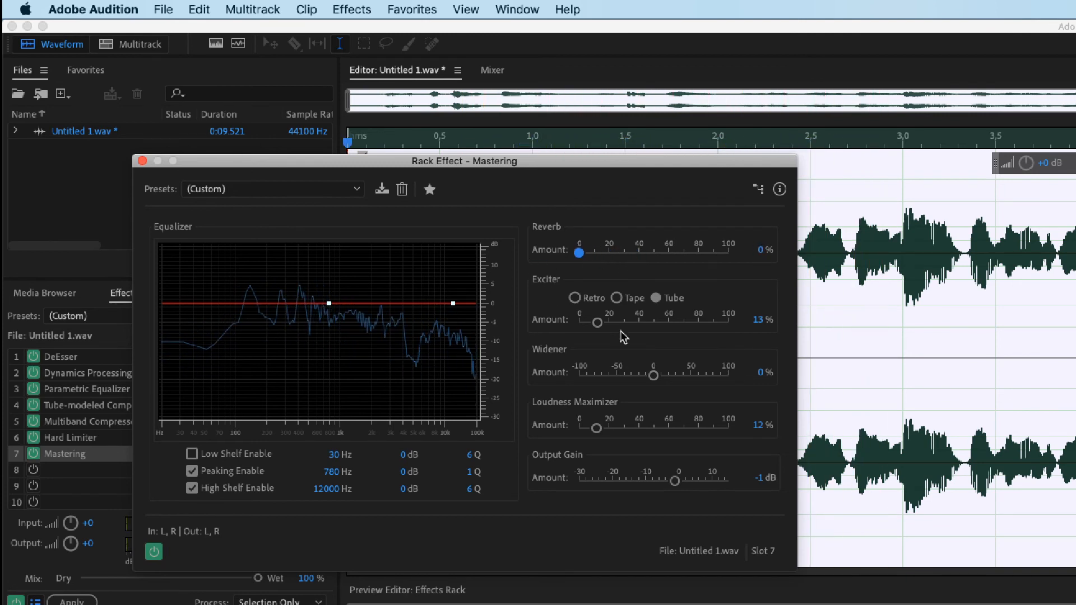
mouse_move(579, 409)
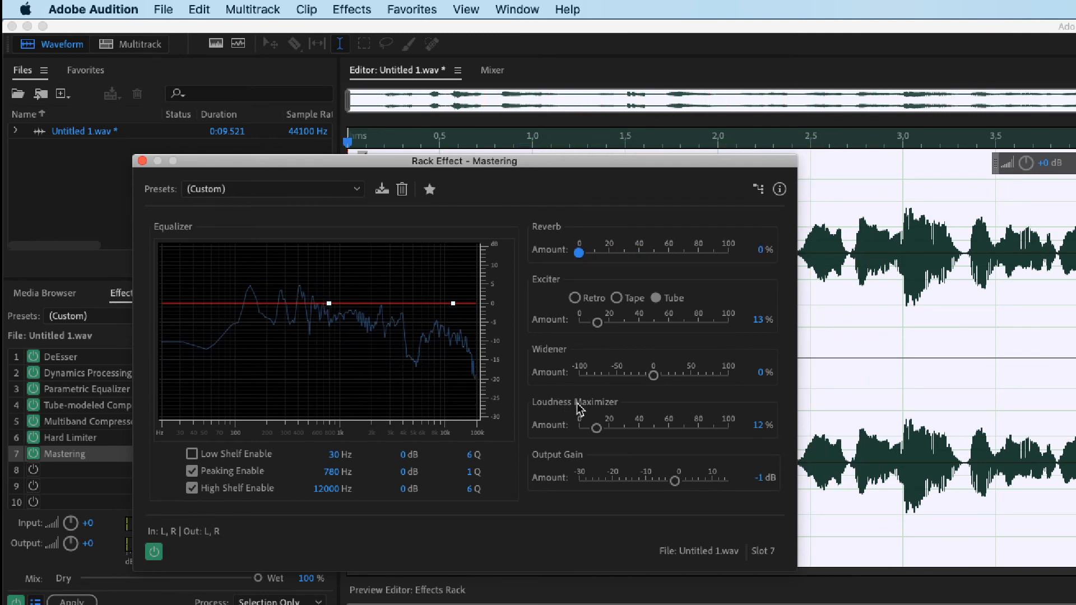
mouse_move(599, 385)
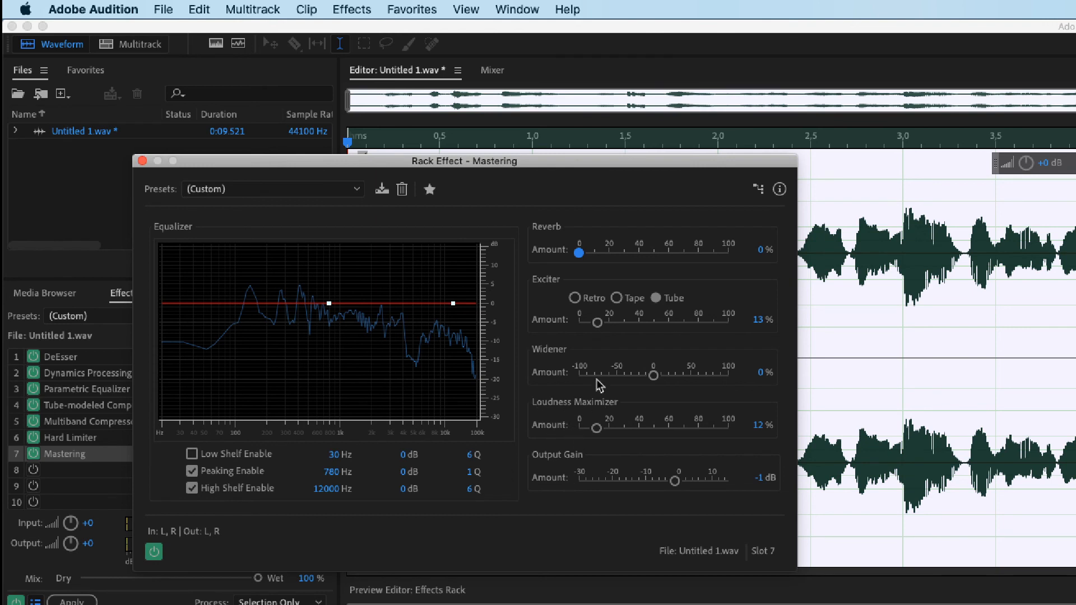
mouse_move(657, 468)
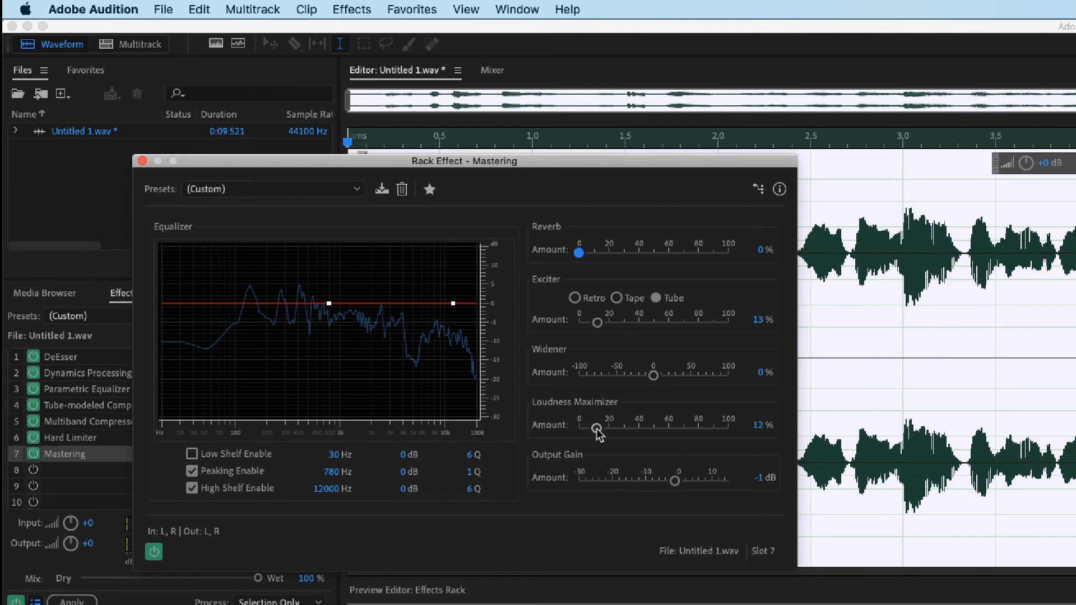
- Audition the Loudness Maximizer extremes, from full down to zero, then raise to about 18%
drag(596, 429, 727, 428)
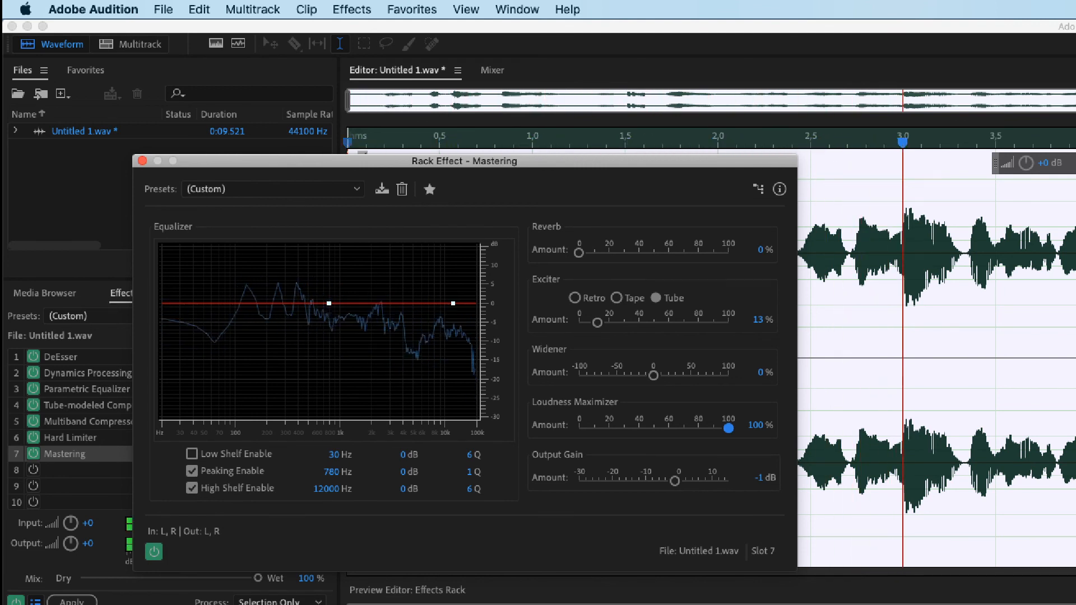
drag(727, 427, 578, 428)
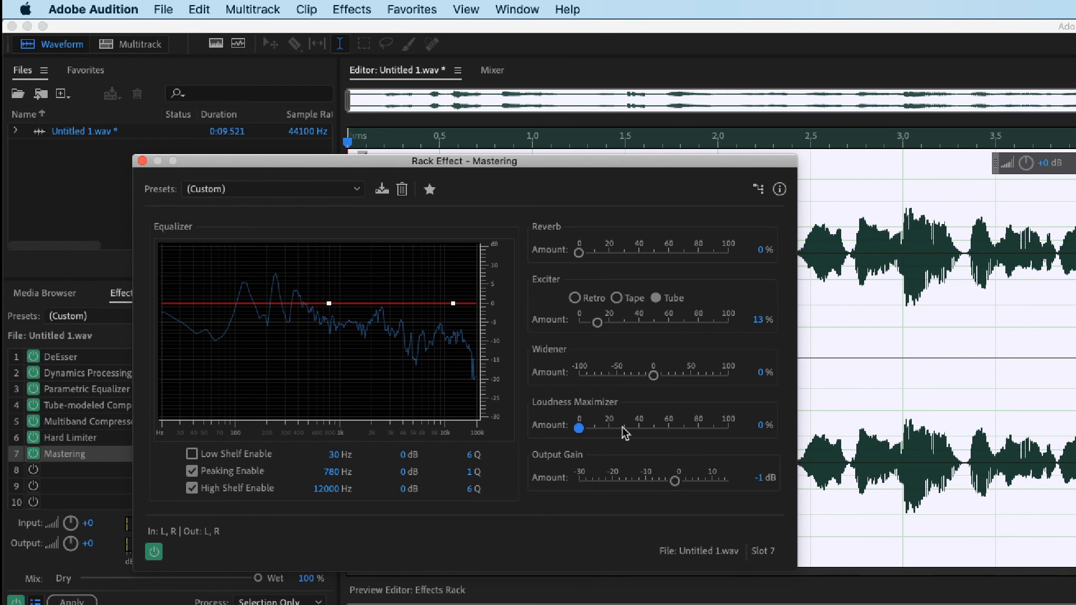
mouse_move(580, 399)
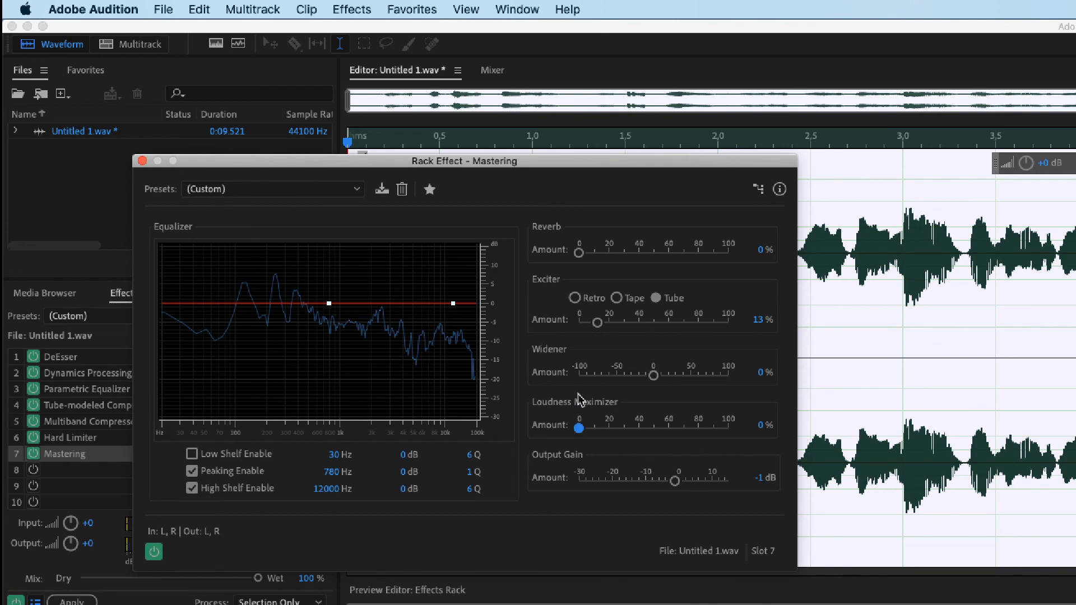
drag(464, 160, 521, 155)
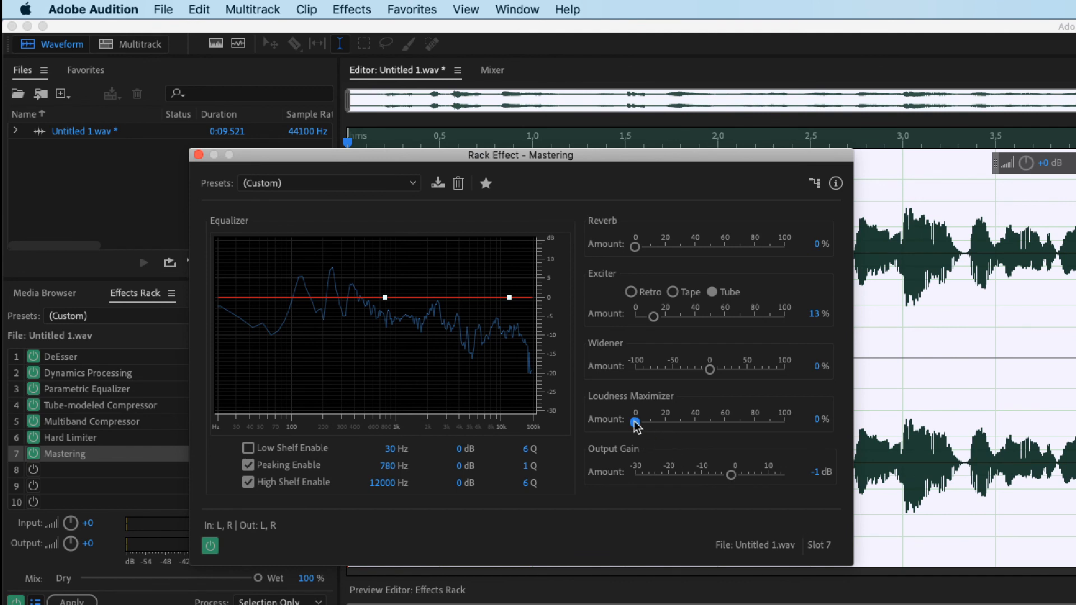
drag(635, 421, 662, 422)
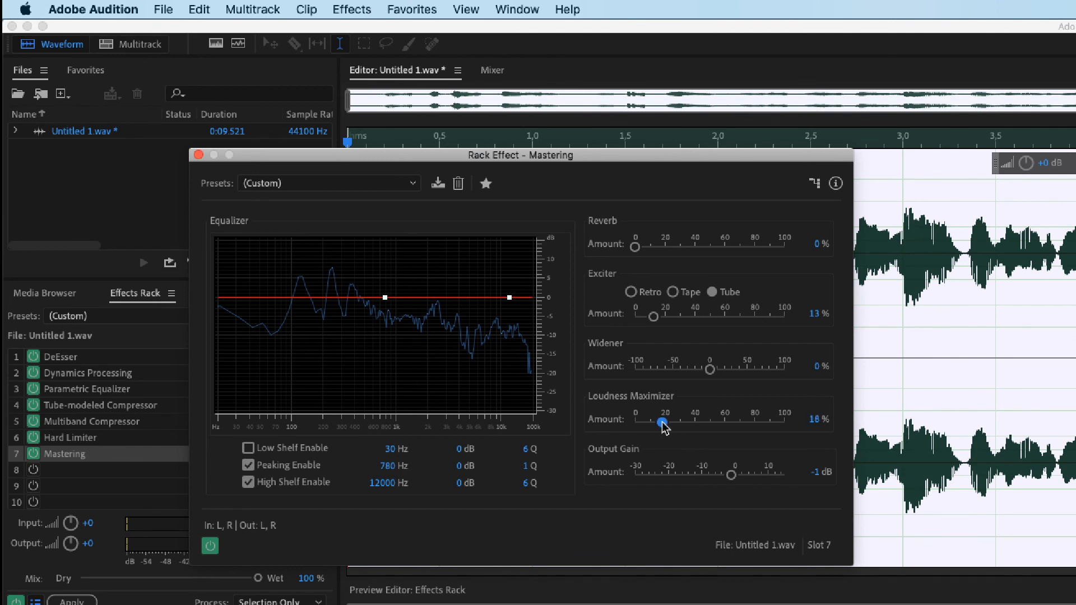
- Play back, try 32%, settle the Loudness Maximizer at 17% and close Mastering
click(143, 263)
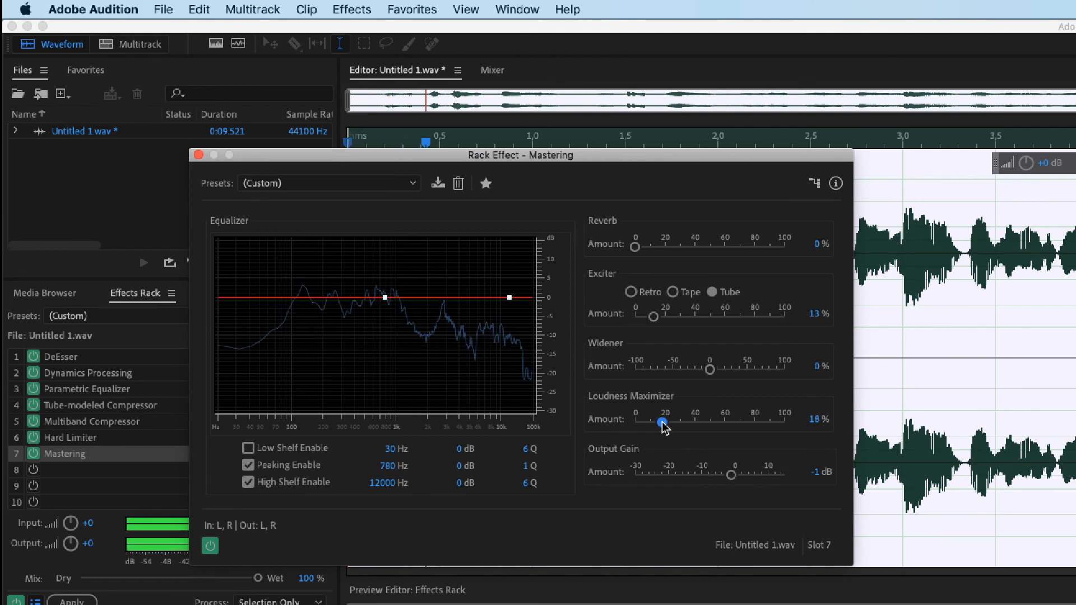
drag(661, 422, 682, 422)
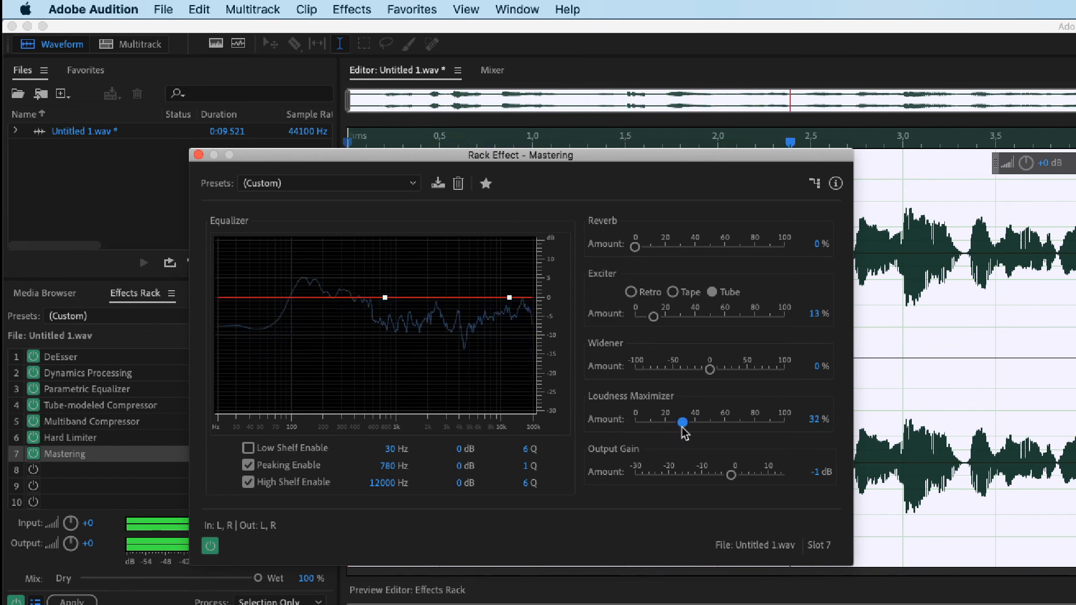
drag(682, 421, 660, 422)
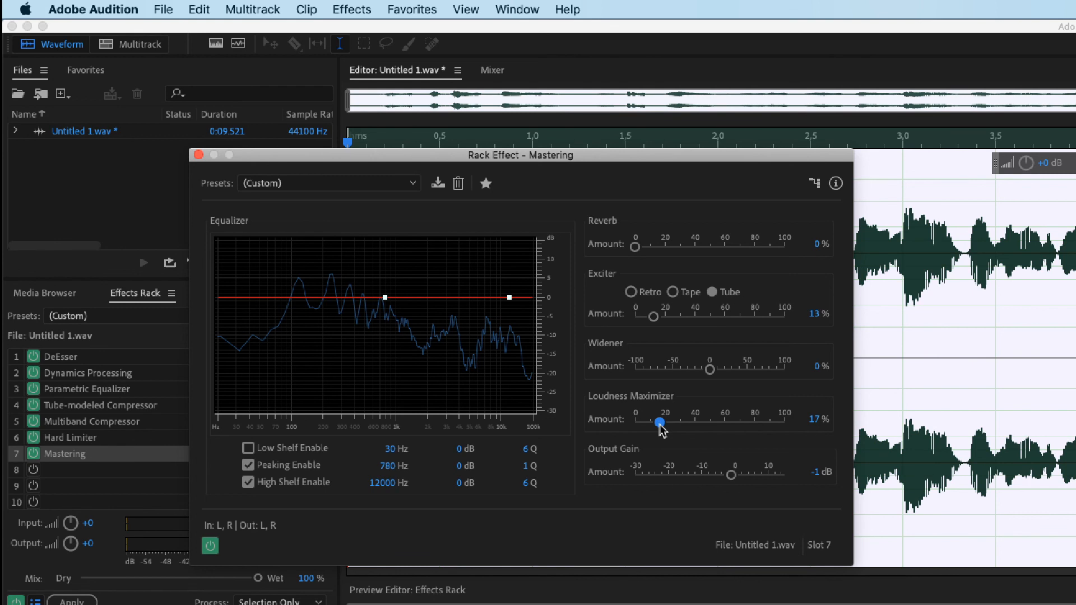
click(199, 155)
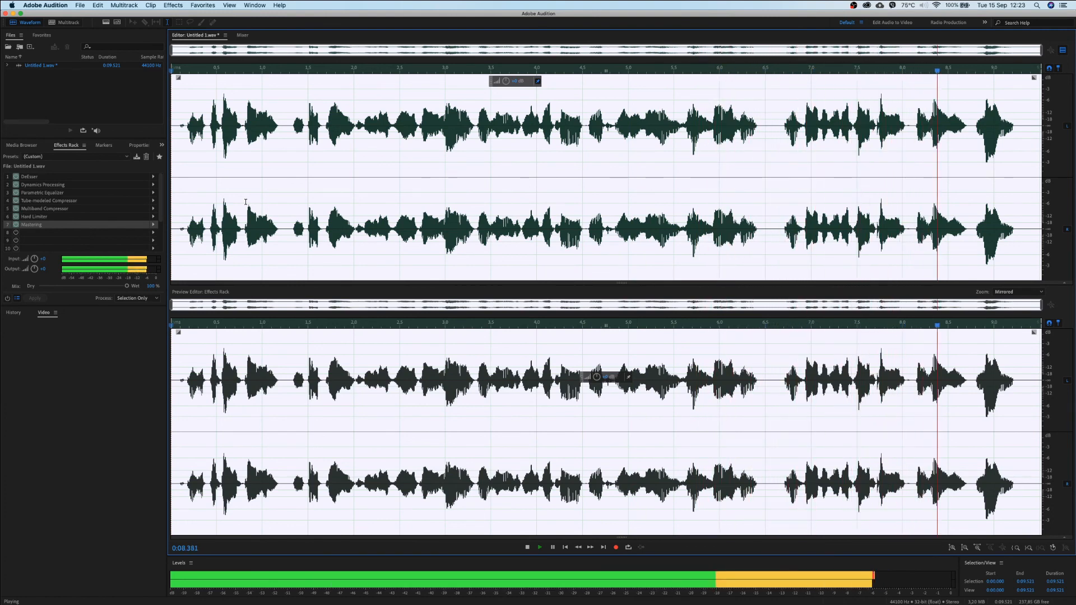
- Toggle the Effects Rack power to A/B the voice-over, ending with the chain on
click(526, 547)
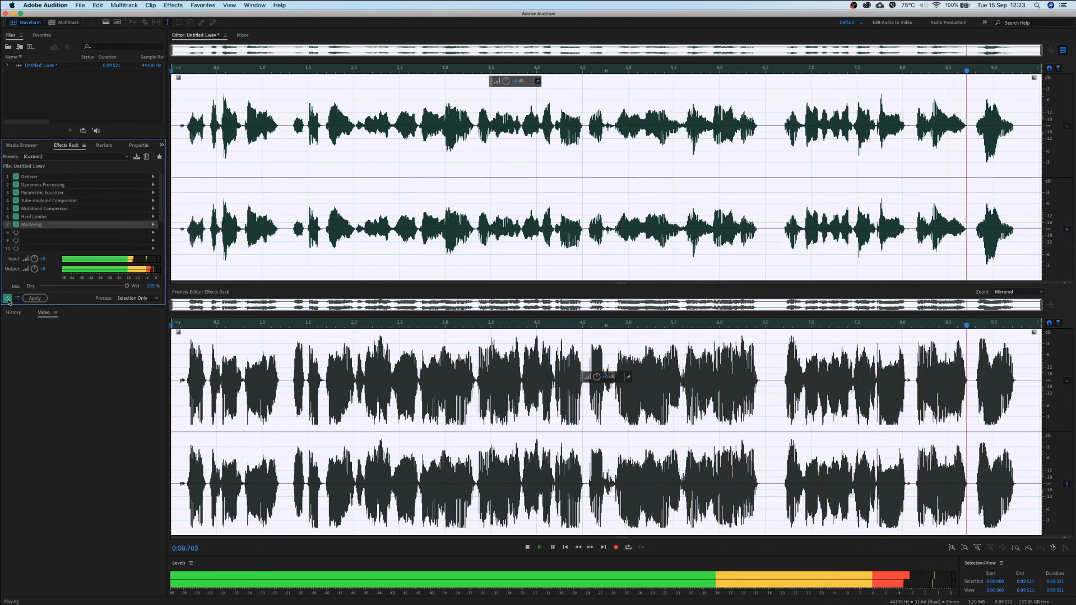
click(526, 547)
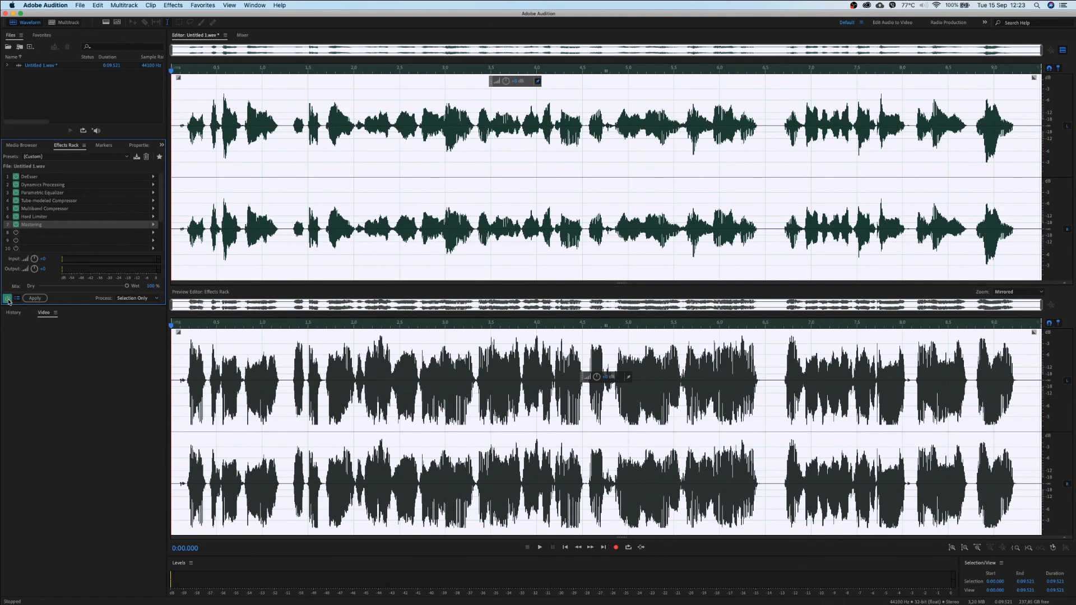